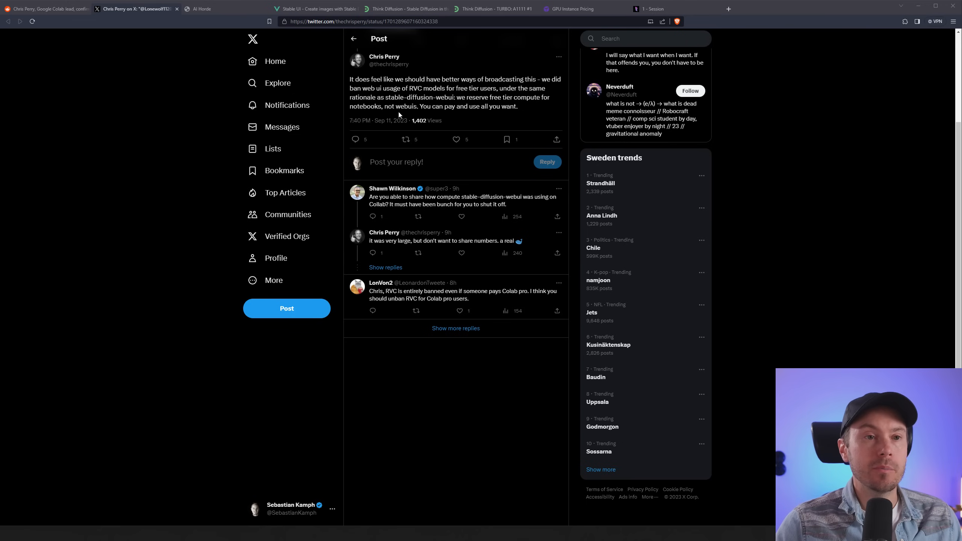
# View Chris Perry's X profile, then switch to the Reddit thread about the free-tier ban.
pyautogui.click(384, 56)
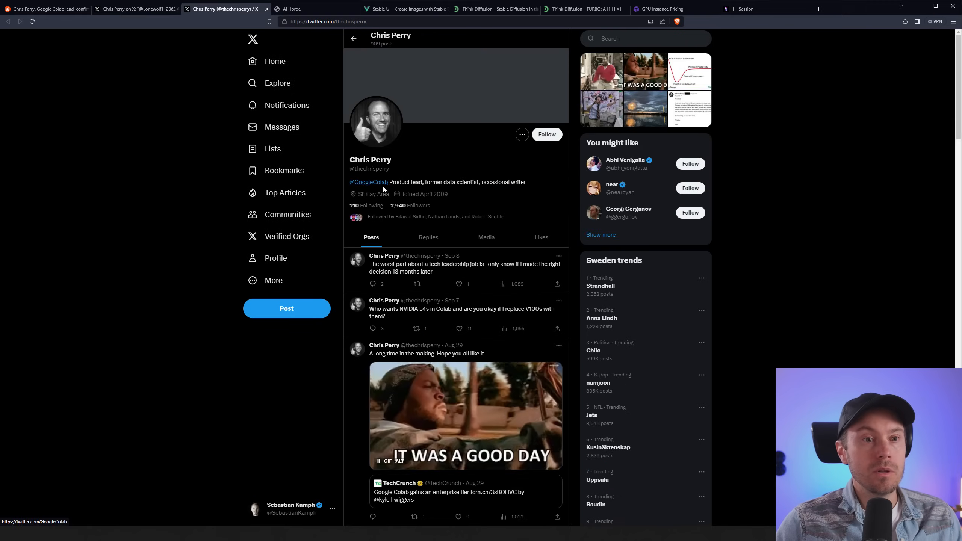
pyautogui.moveTo(118, 69)
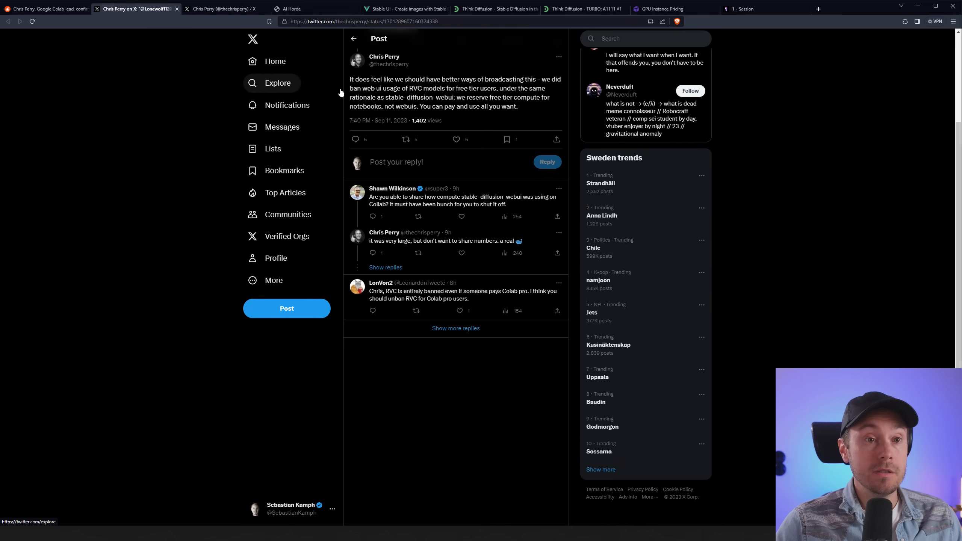
pyautogui.click(45, 7)
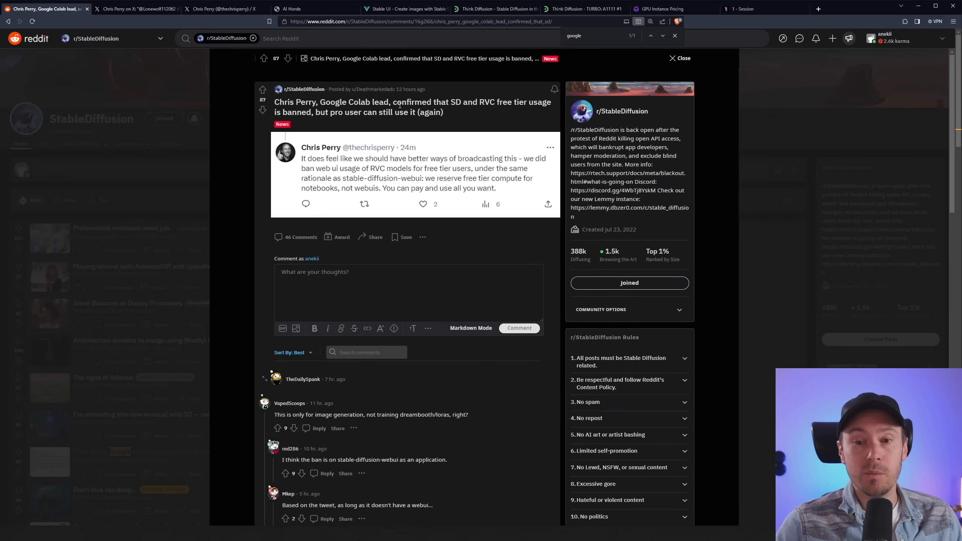
pyautogui.moveTo(399, 131)
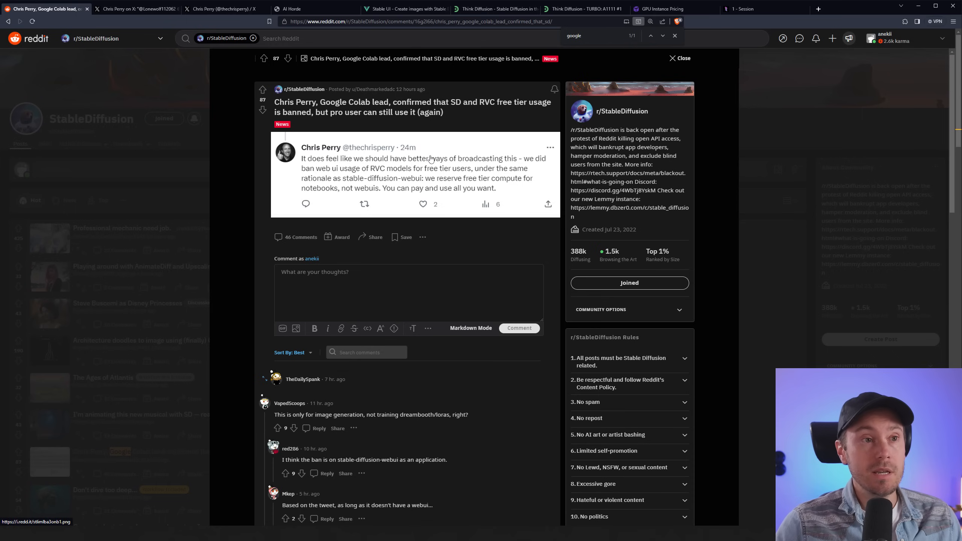
pyautogui.moveTo(418, 143)
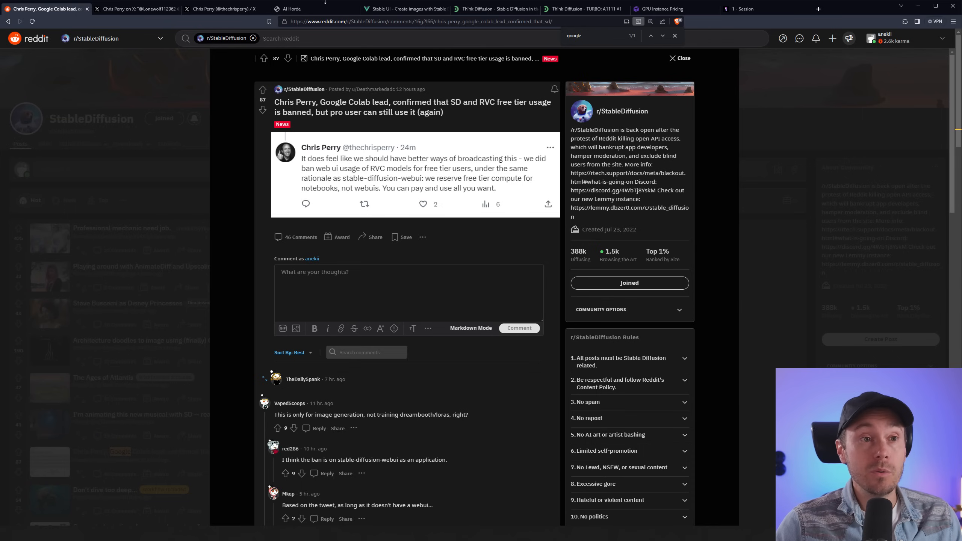
# Review the AI Horde homepage from its intro down to the image-generation GUIs.
pyautogui.click(292, 9)
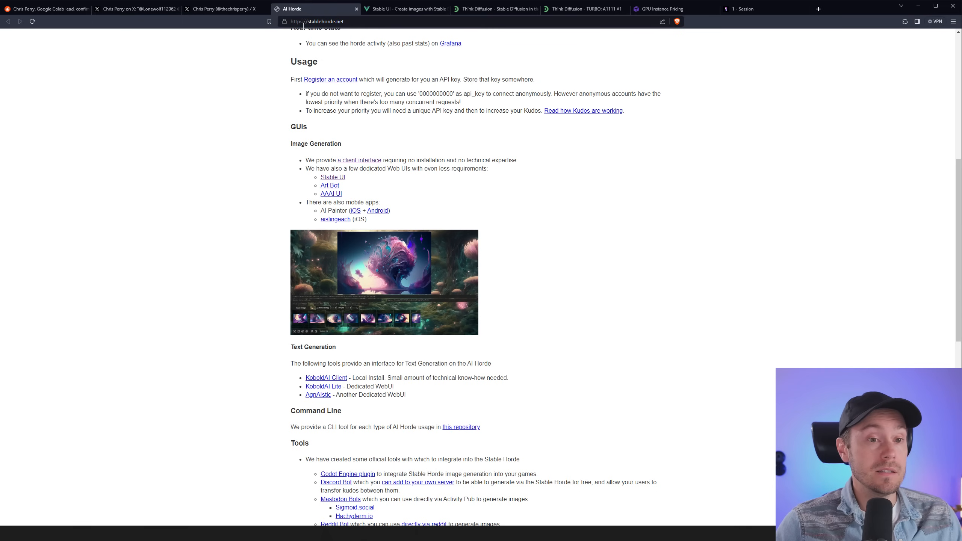
pyautogui.scroll(3)
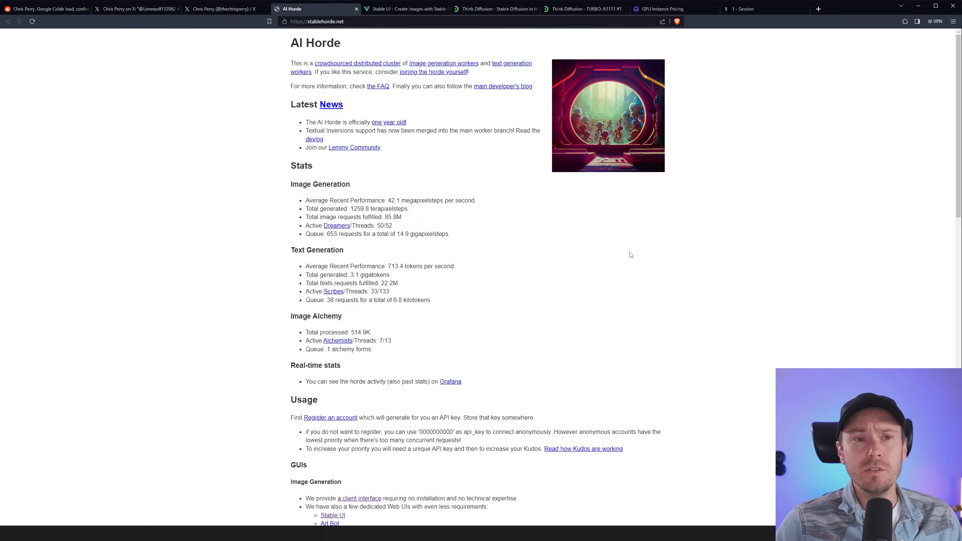
pyautogui.moveTo(485, 140)
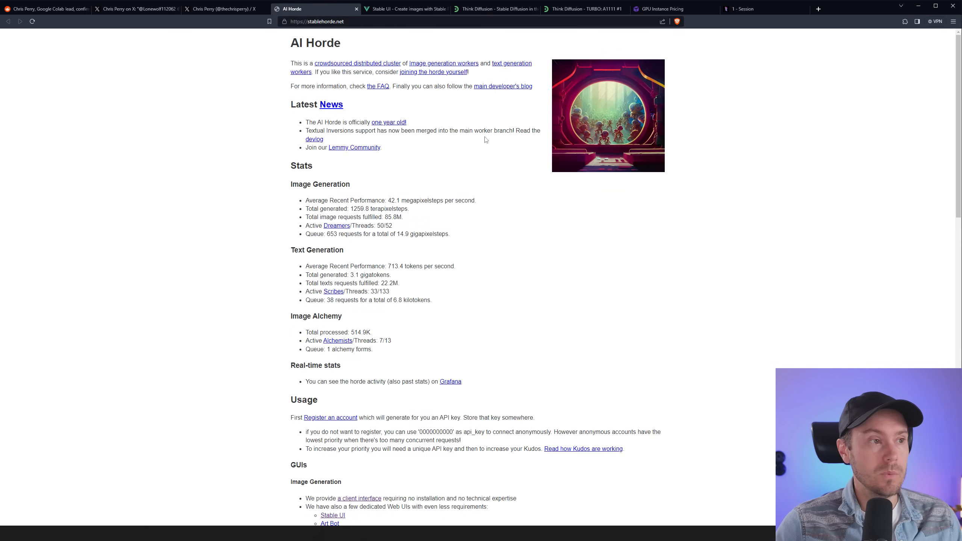
pyautogui.scroll(-3)
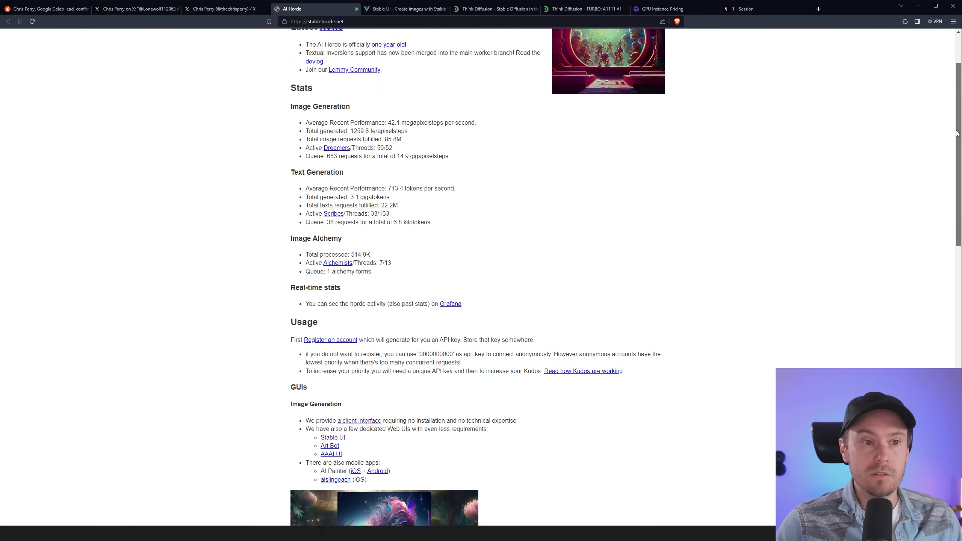
pyautogui.scroll(-3)
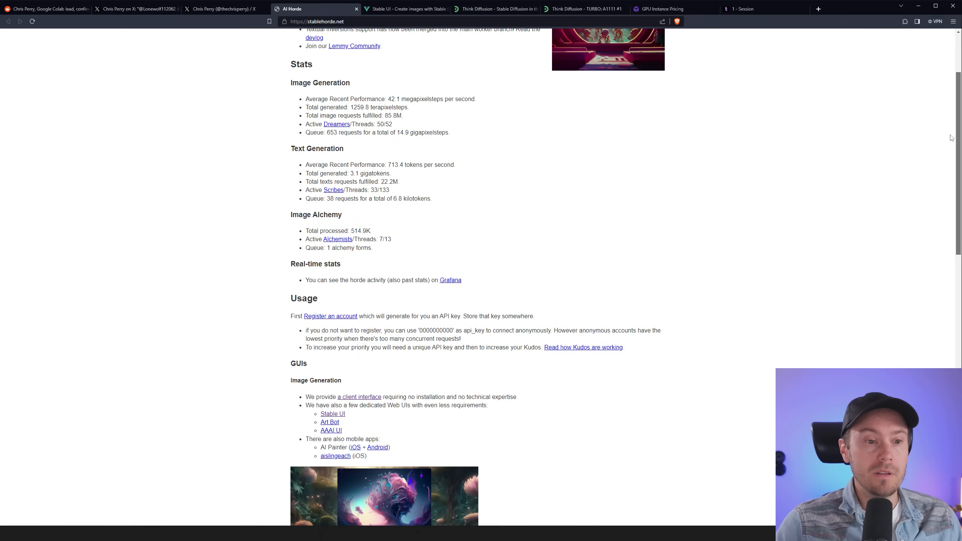
pyautogui.scroll(-3)
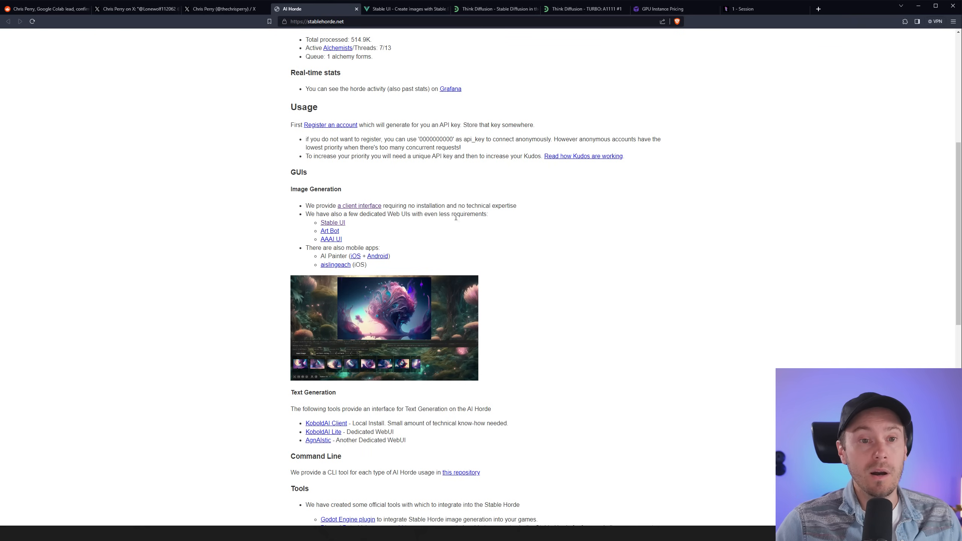
pyautogui.moveTo(333, 236)
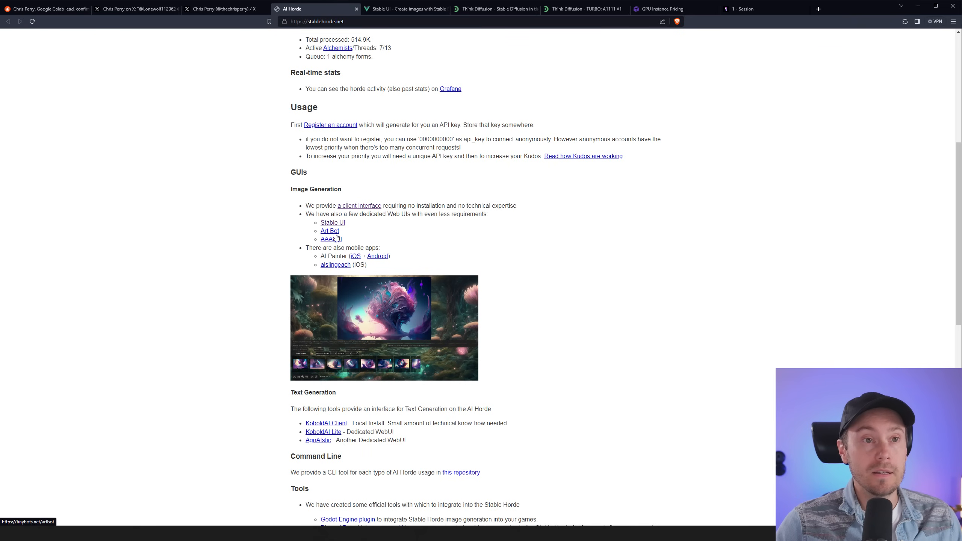
pyautogui.moveTo(332, 224)
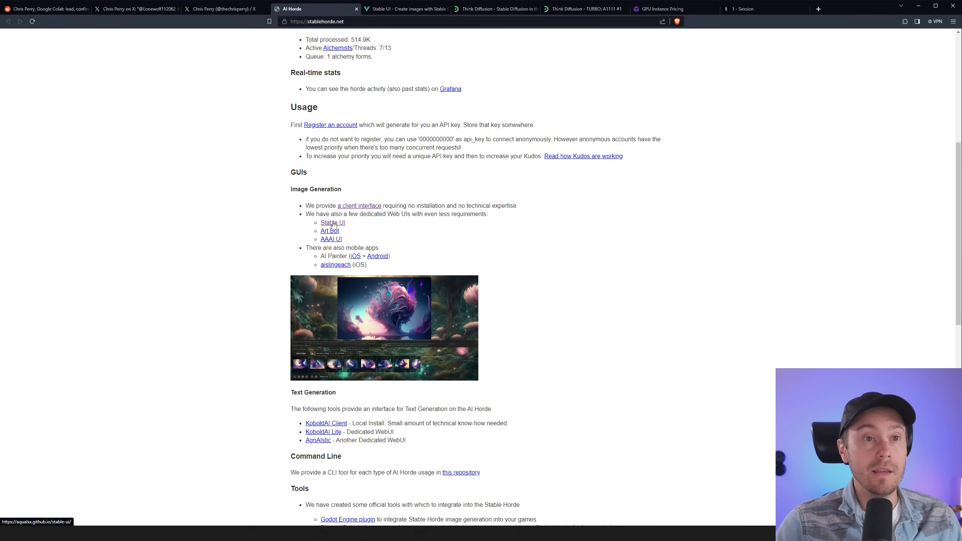
# Generate a banana image in Stable UI, then switch to the Think Diffusion homepage.
pyautogui.click(332, 222)
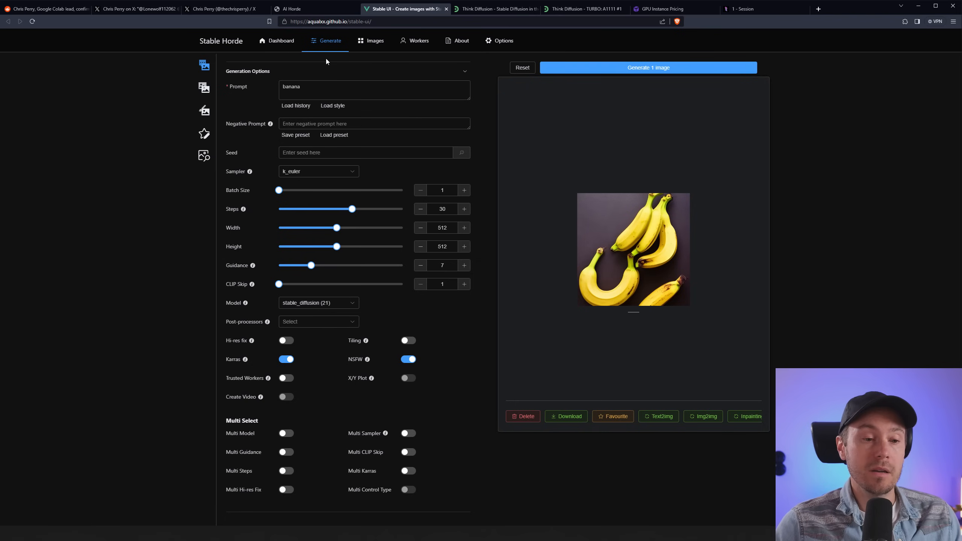
pyautogui.moveTo(594, 135)
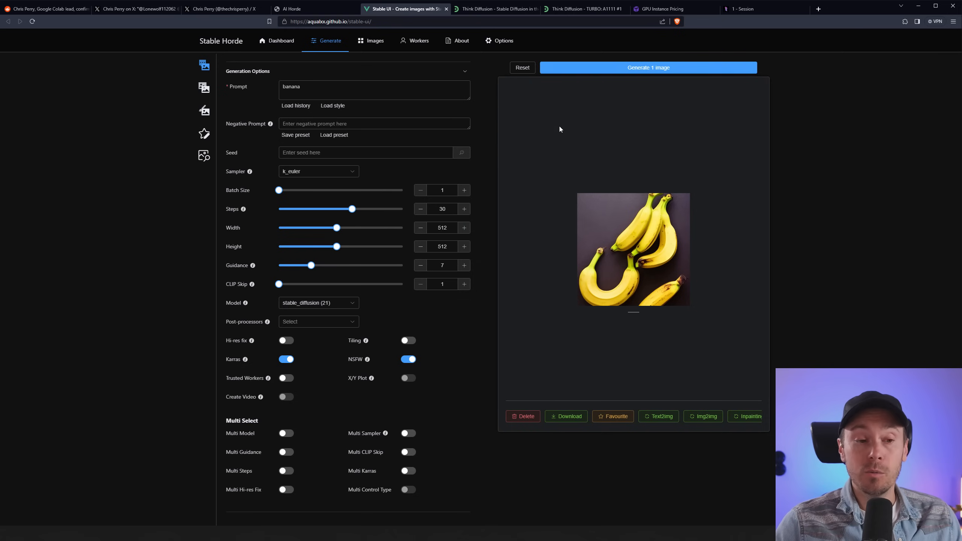
pyautogui.moveTo(523, 105)
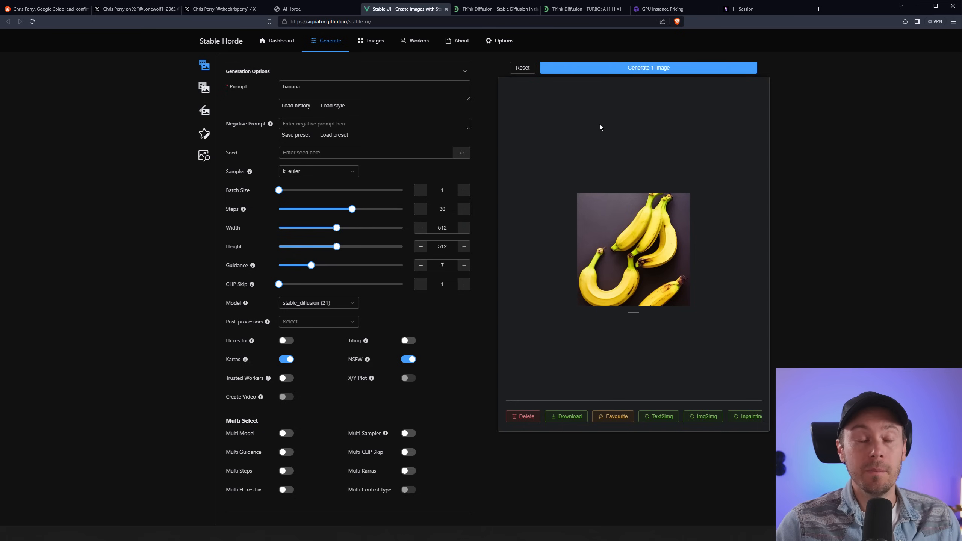
pyautogui.moveTo(417, 109)
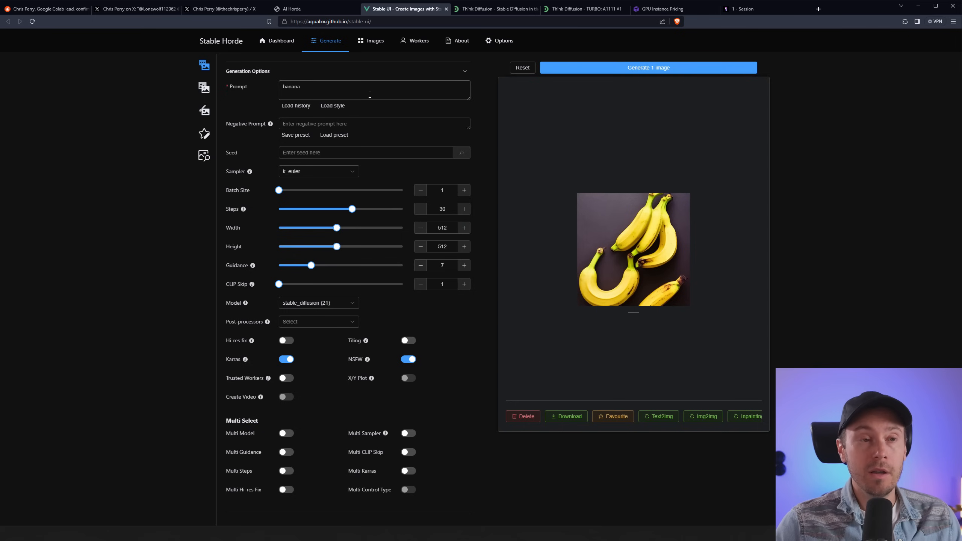
pyautogui.moveTo(393, 93)
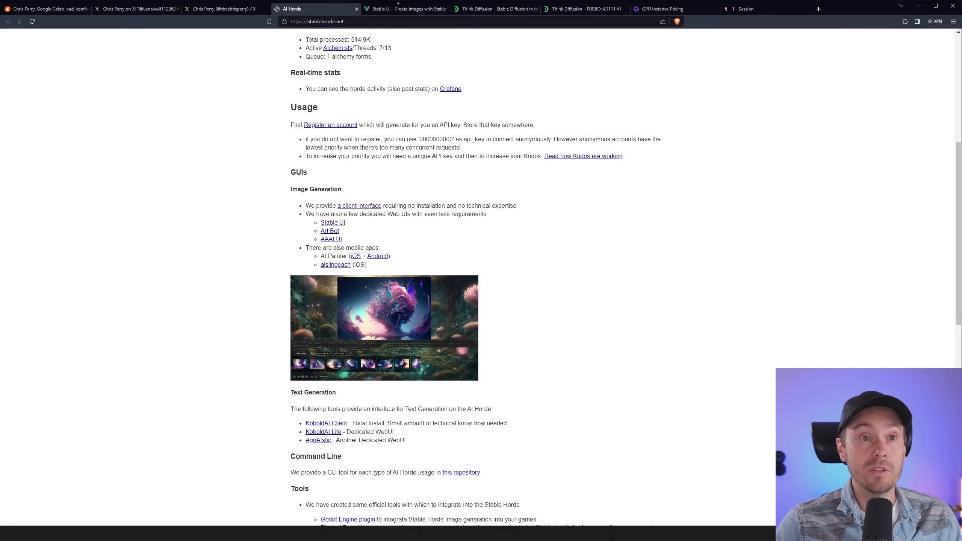
pyautogui.moveTo(400, 8)
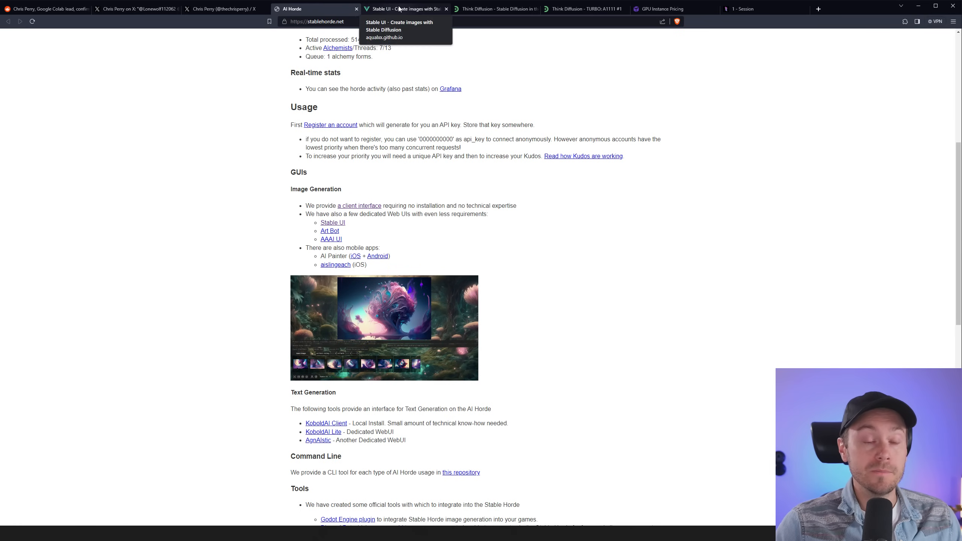
pyautogui.click(405, 8)
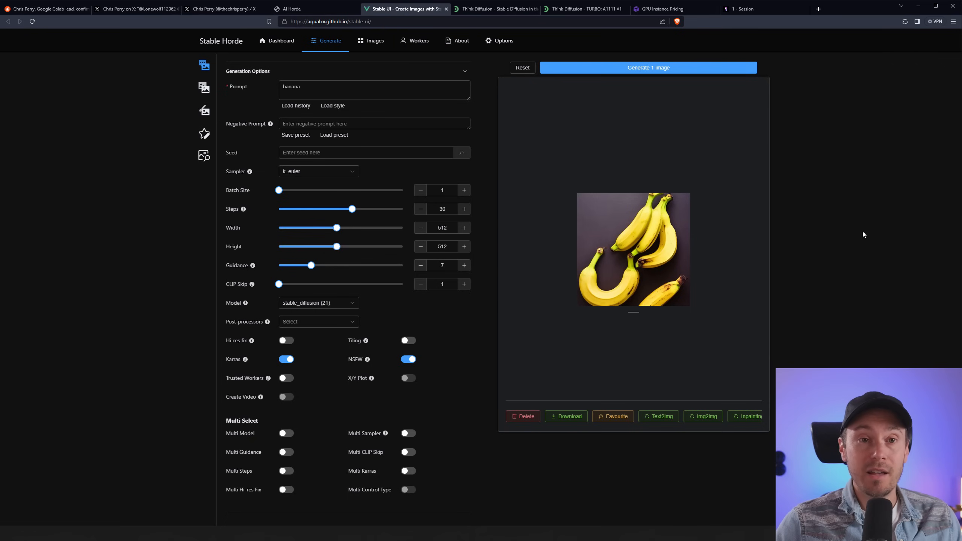
pyautogui.moveTo(861, 230)
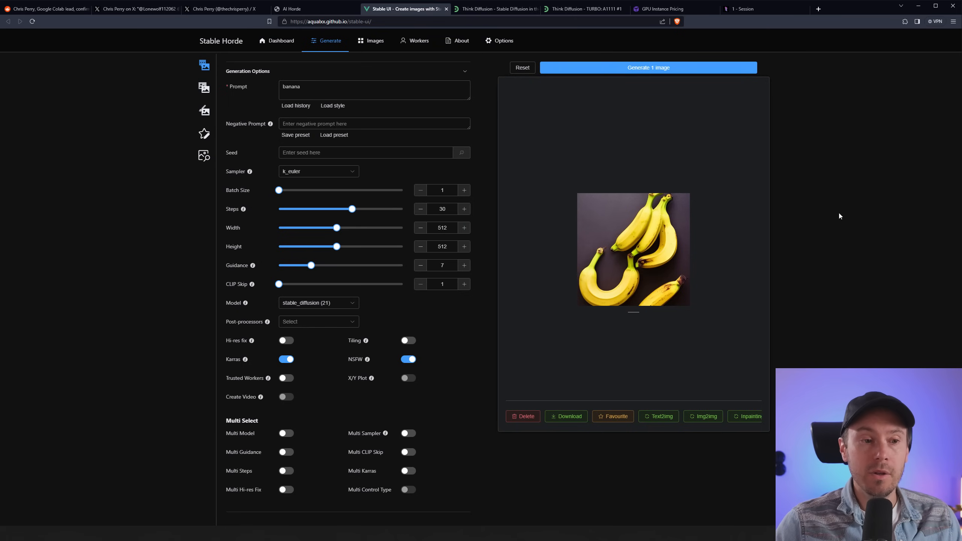
pyautogui.moveTo(834, 214)
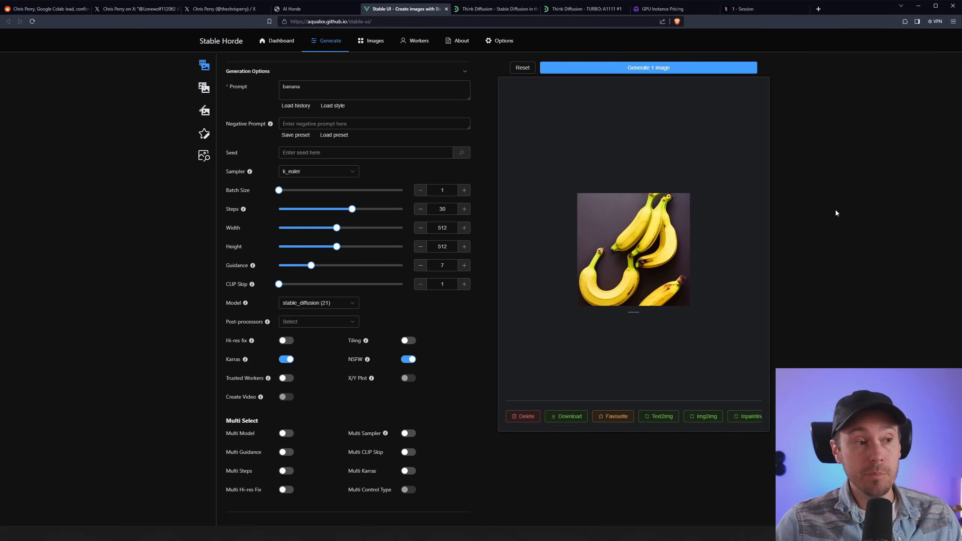
pyautogui.moveTo(779, 180)
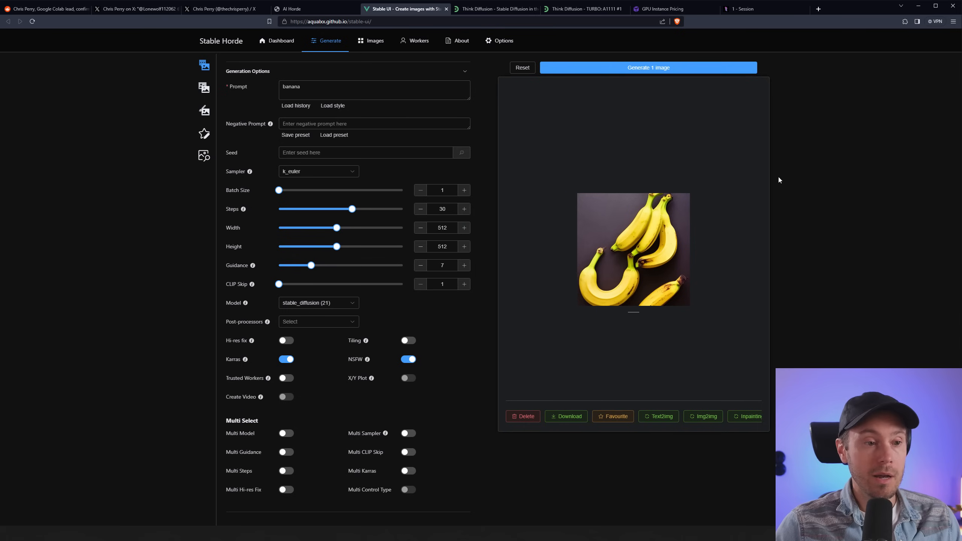
pyautogui.moveTo(522, 83)
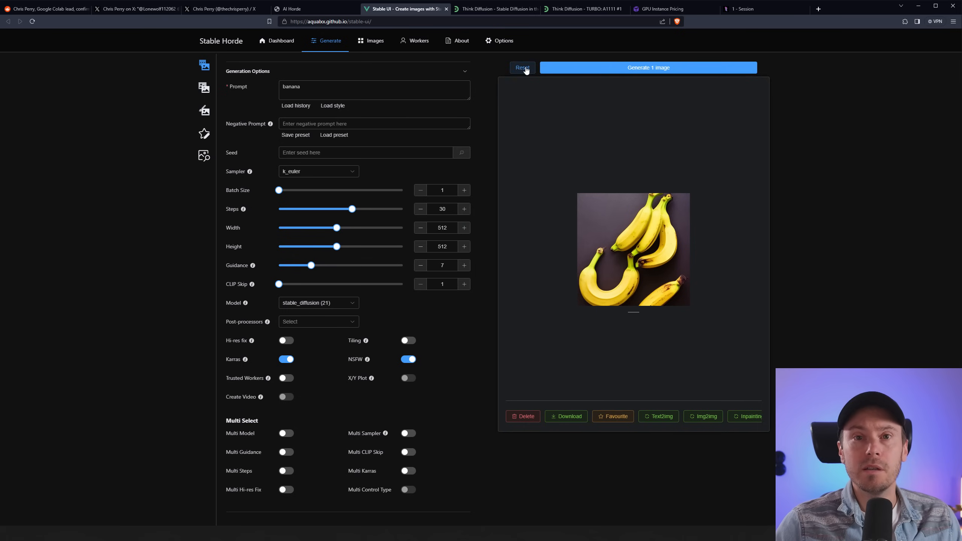
pyautogui.moveTo(524, 57)
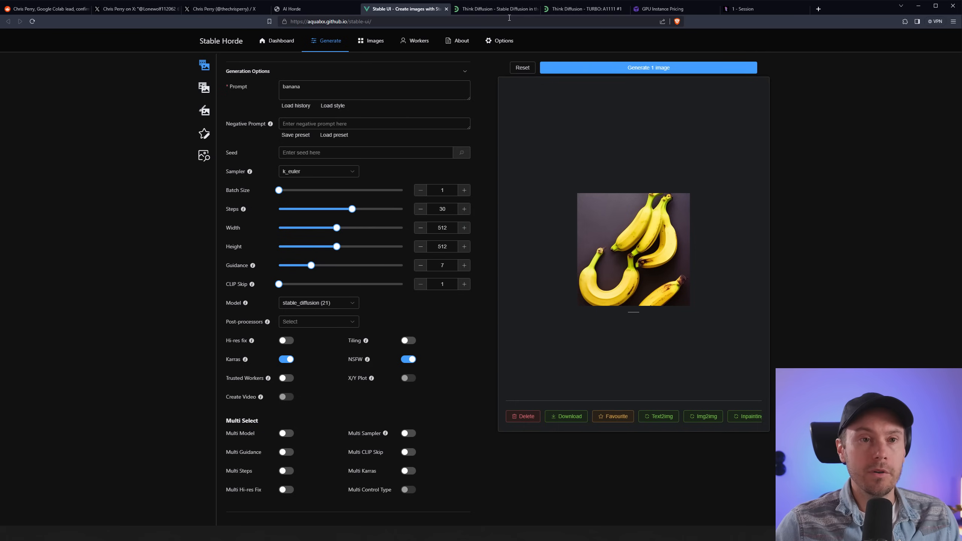
pyautogui.click(499, 8)
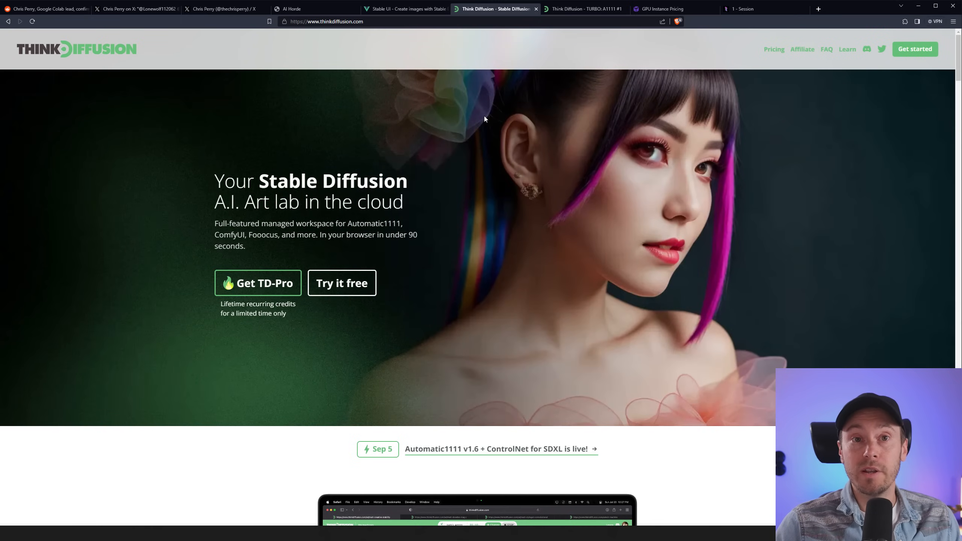
# Switch to the running Think Diffusion TURBO A1111 workspace tab.
pyautogui.click(587, 8)
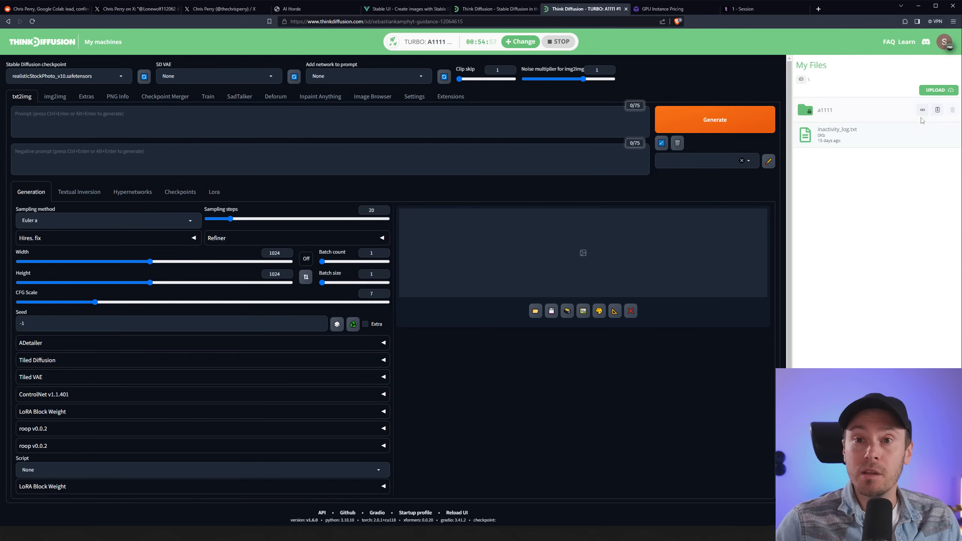
# Go into the a1111 models folder and open the upload-by-URL field.
pyautogui.doubleClick(824, 110)
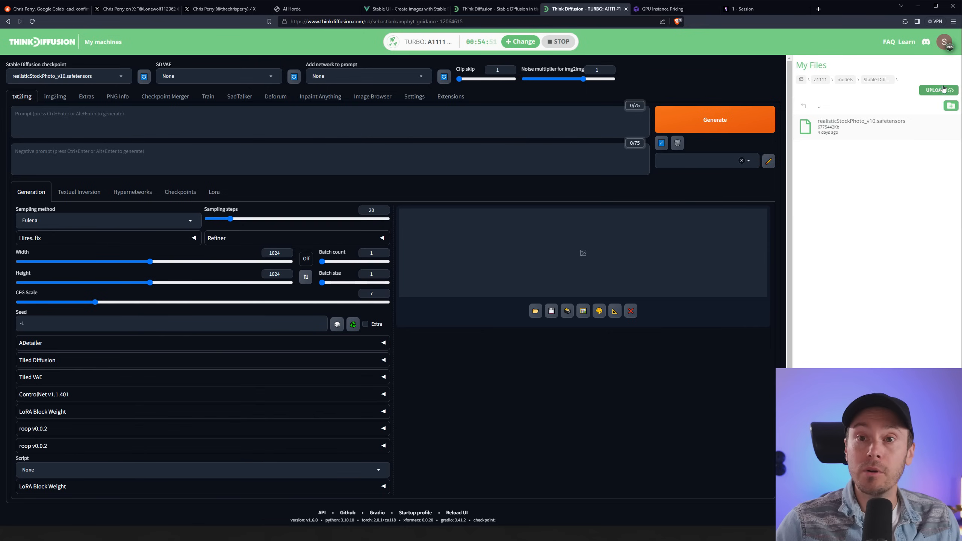
pyautogui.click(936, 90)
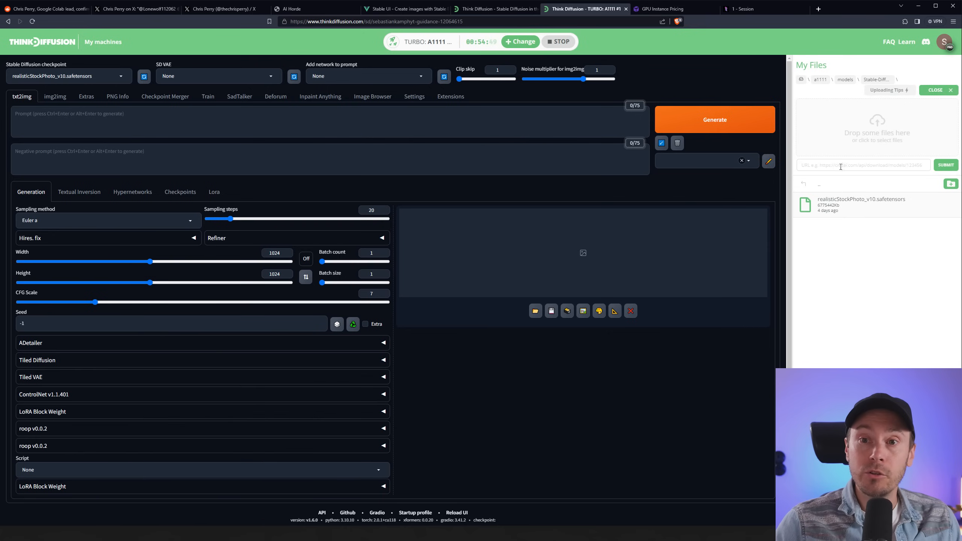
pyautogui.click(845, 165)
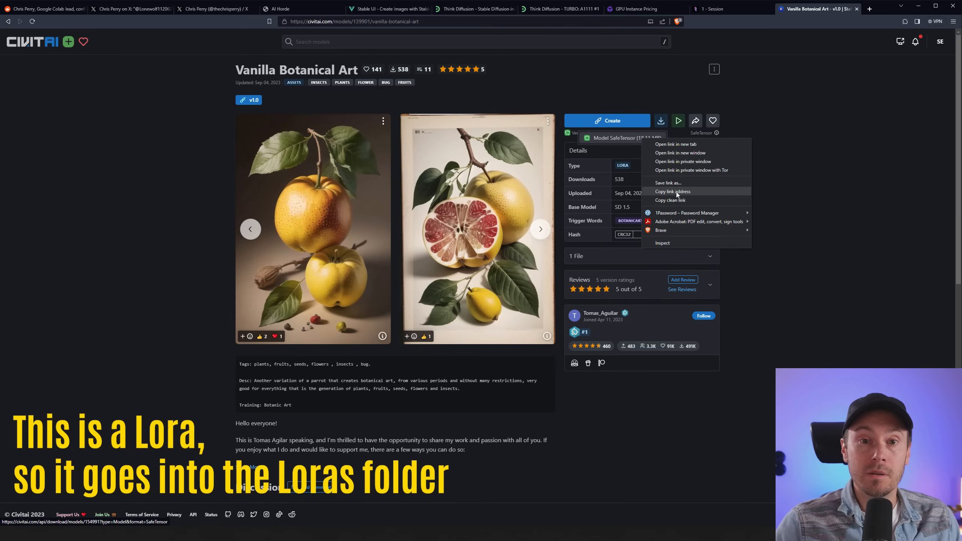
# Copy the Civitai model link and submit it to upload Botanic-08.safetensors.
pyautogui.click(672, 192)
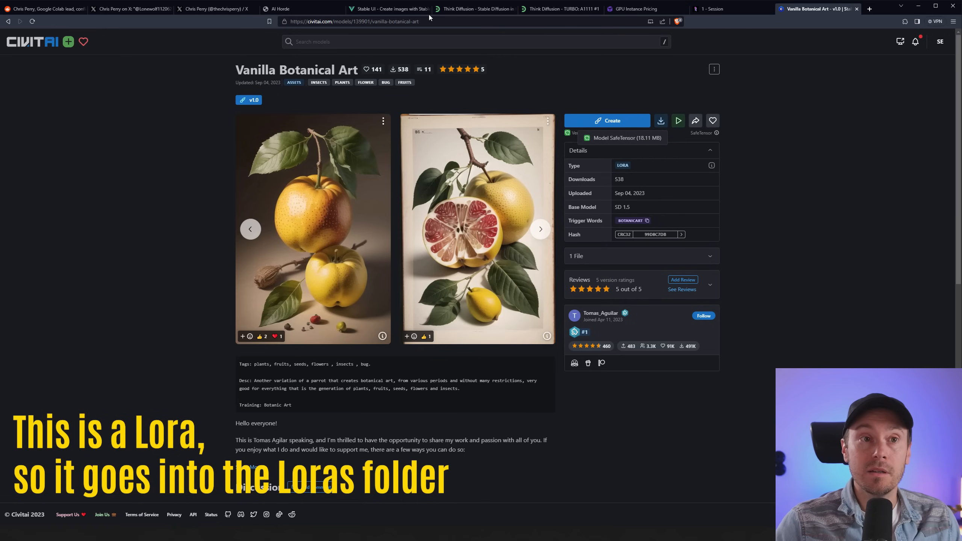
pyautogui.click(563, 9)
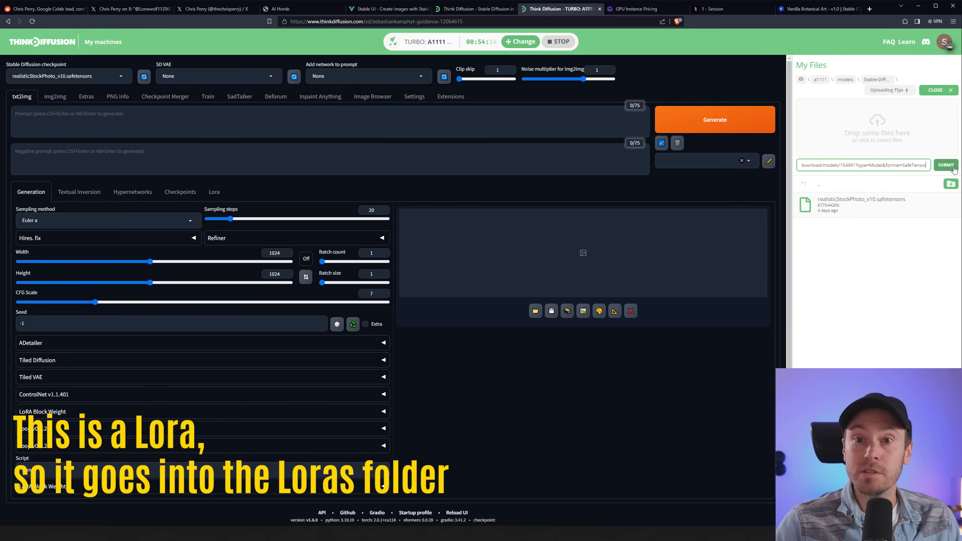
pyautogui.click(946, 165)
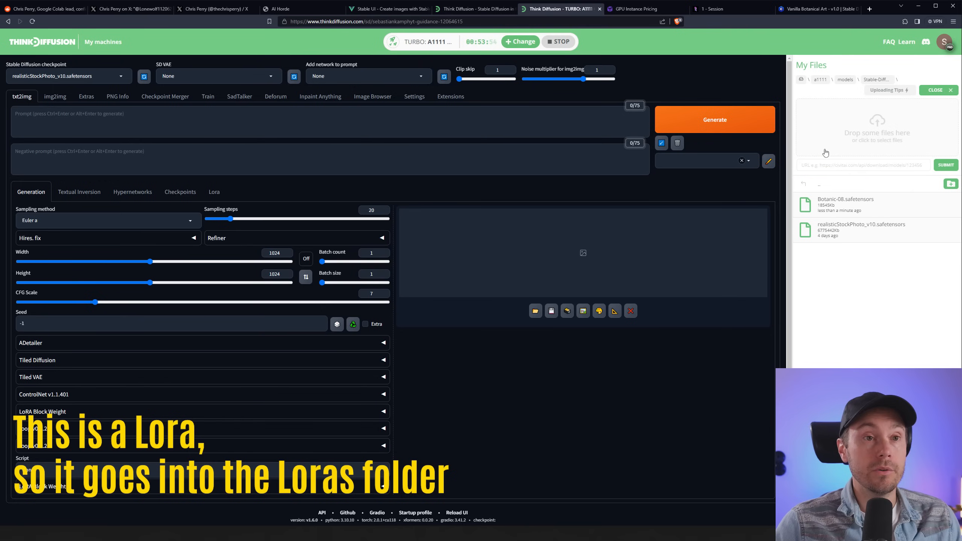
# Review Think Diffusion's machine tiers and hourly prices, then switch to RunPod pricing.
pyautogui.click(714, 120)
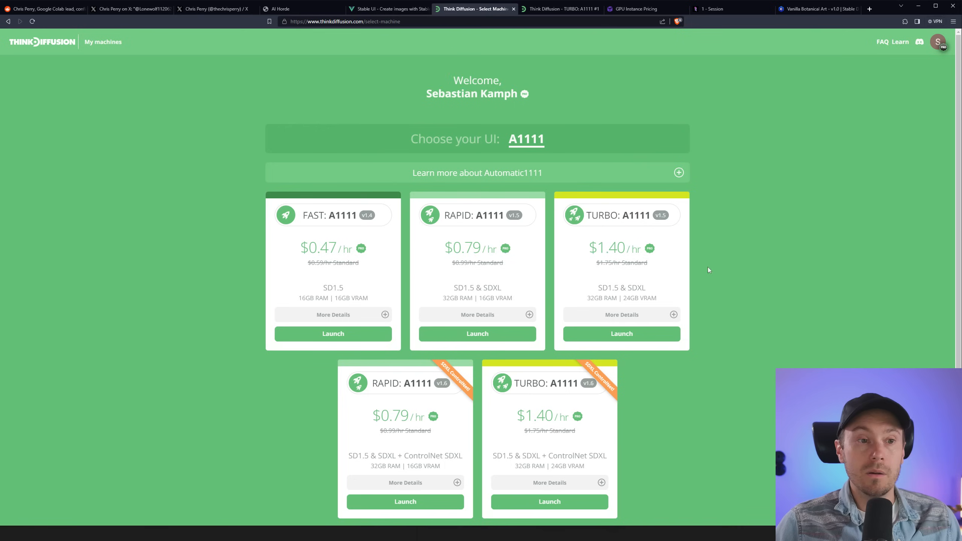
pyautogui.scroll(-3)
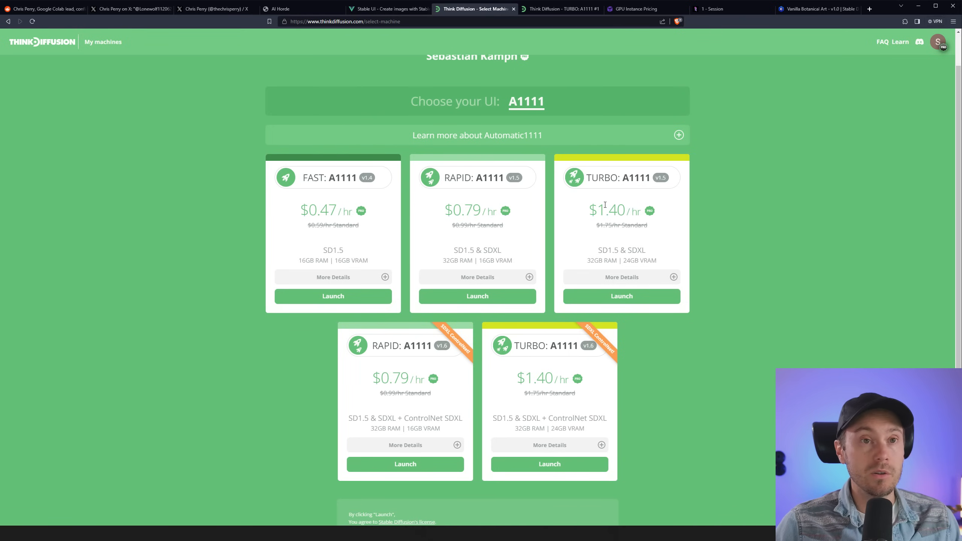
pyautogui.click(651, 8)
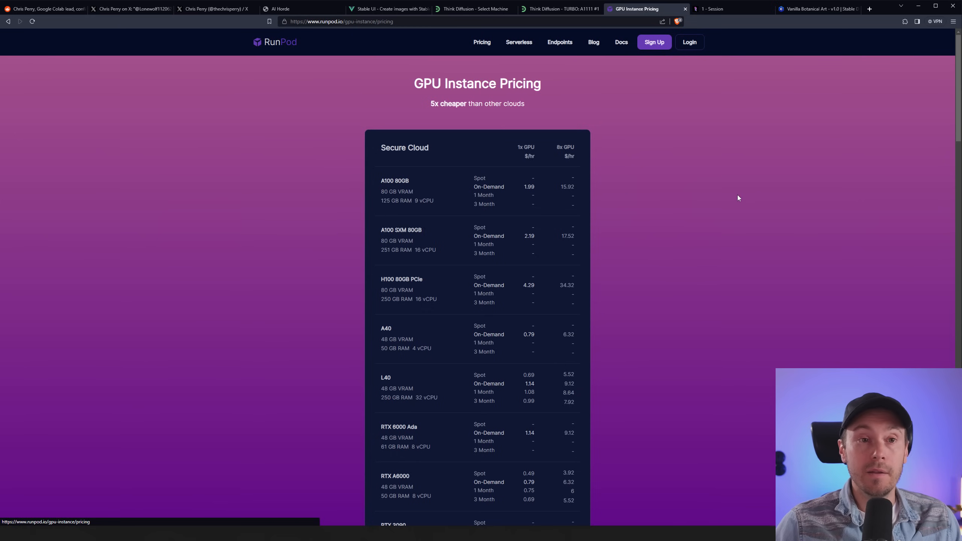
pyautogui.moveTo(430, 108)
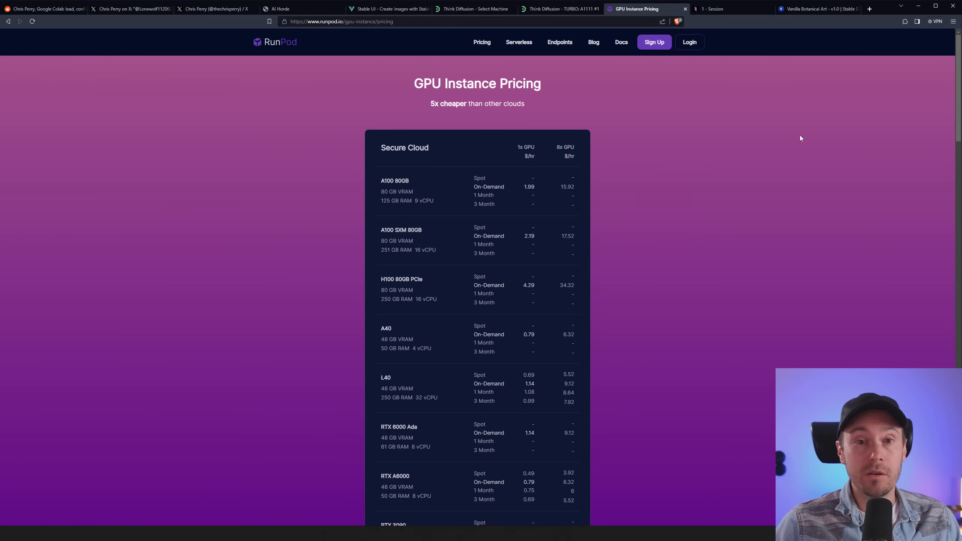
pyautogui.moveTo(896, 146)
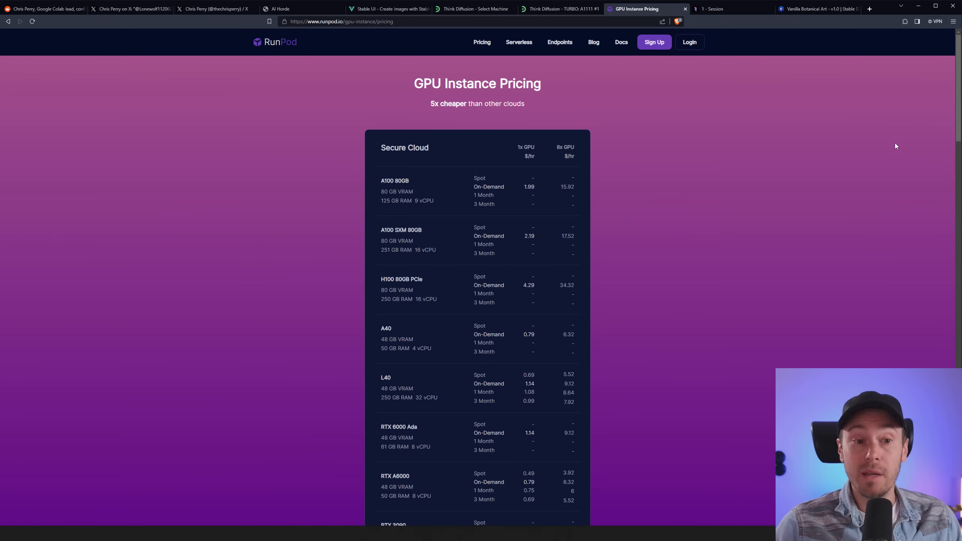
# Scroll through RunPod's Secure Cloud GPU instance prices and back to the top.
pyautogui.scroll(-3)
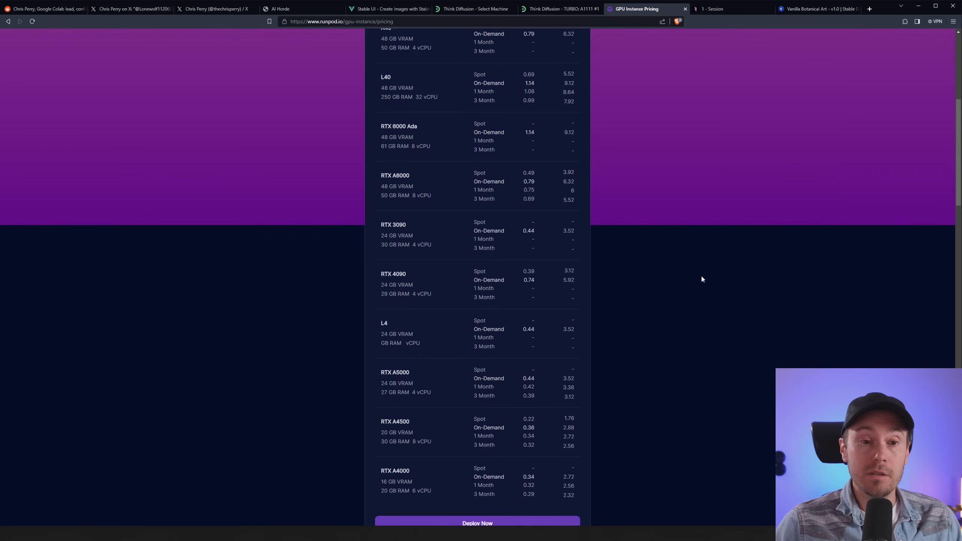
pyautogui.scroll(-3)
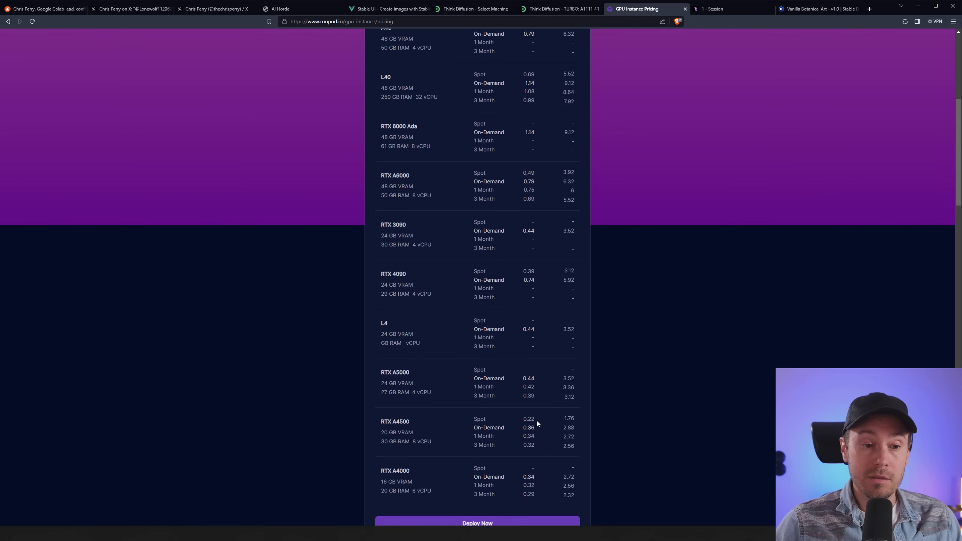
pyautogui.moveTo(518, 438)
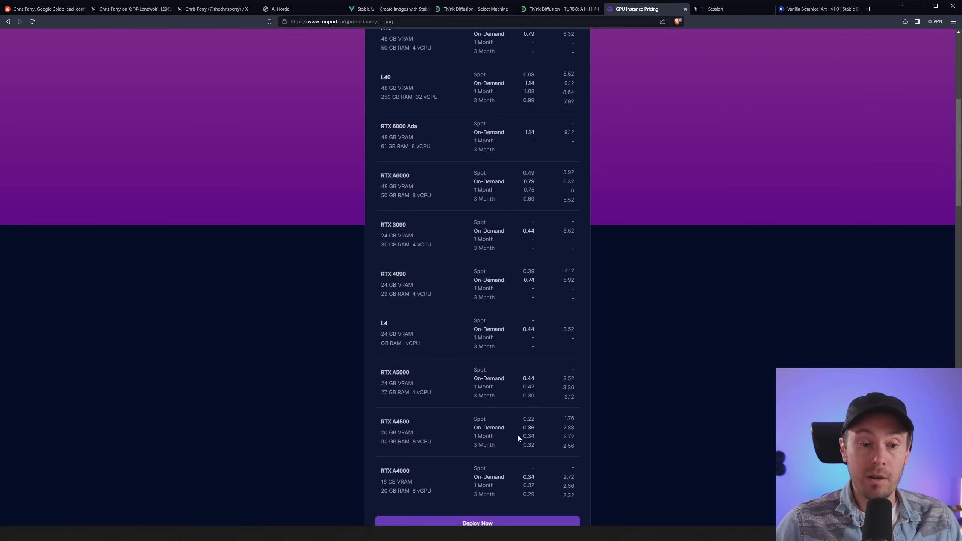
pyautogui.doubleClick(528, 419)
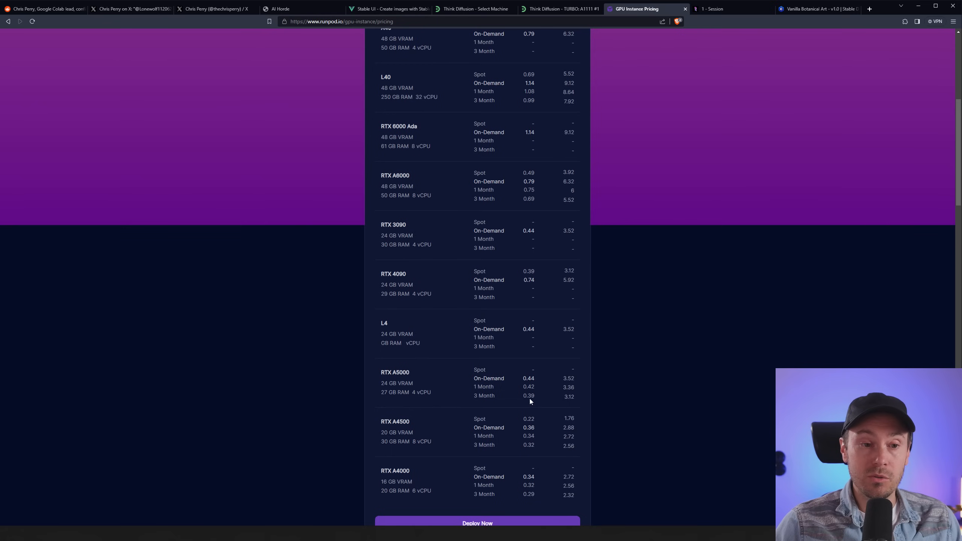
pyautogui.doubleClick(399, 274)
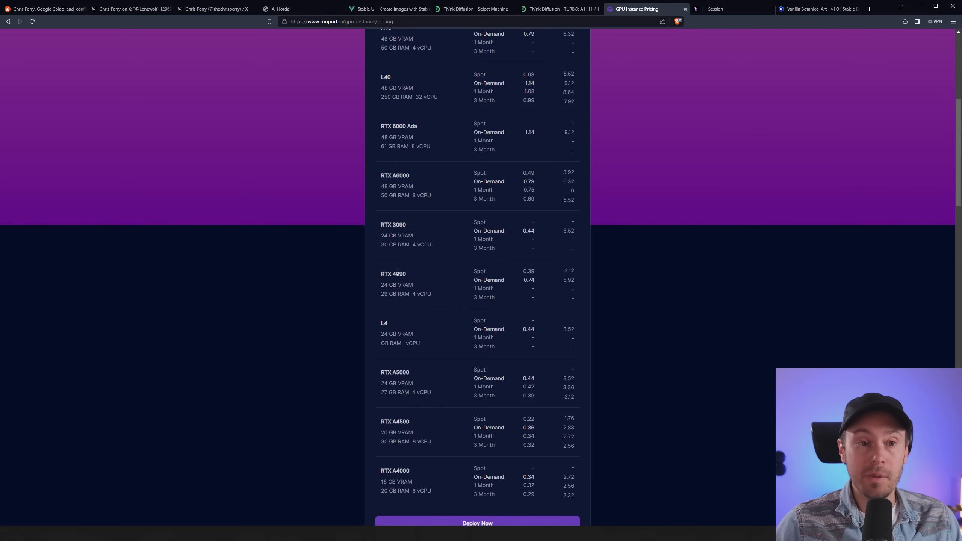
pyautogui.moveTo(535, 285)
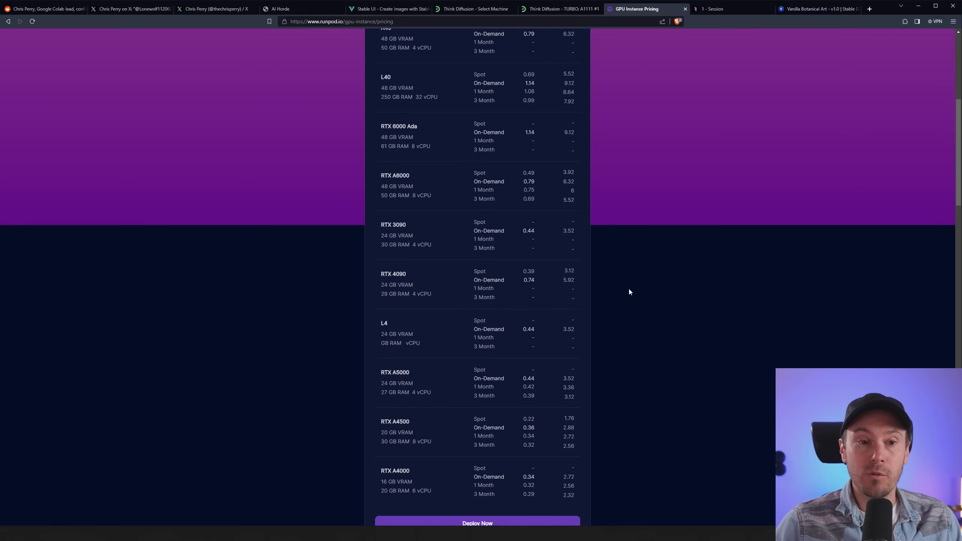
pyautogui.scroll(3)
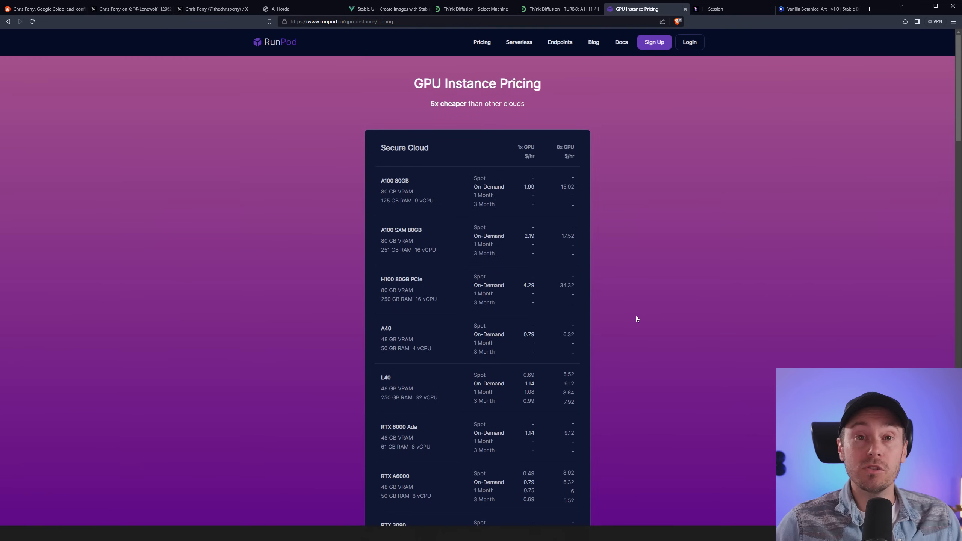
pyautogui.moveTo(652, 248)
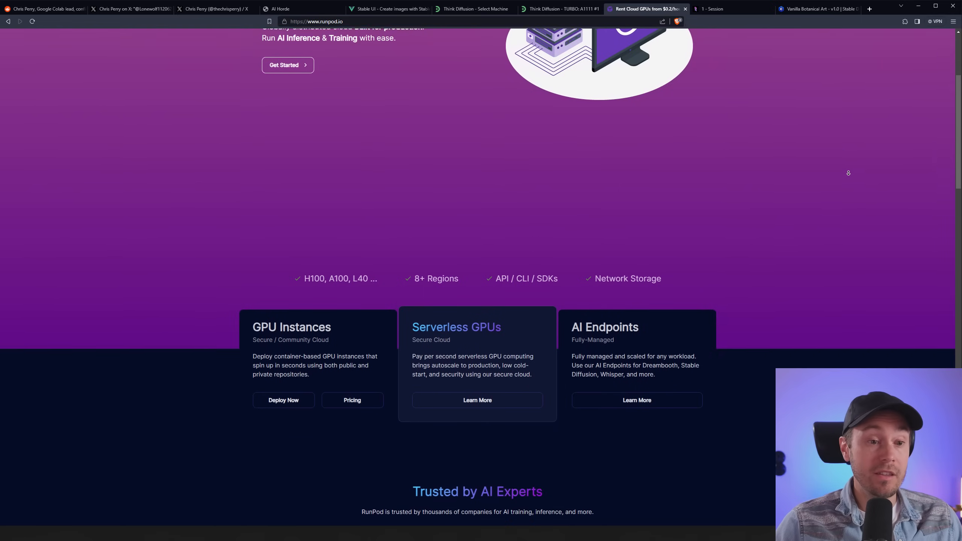
# Scroll RunPod's homepage through GPU prices, cloud tiers and API sections, then open RunDiffusion.
pyautogui.scroll(-3)
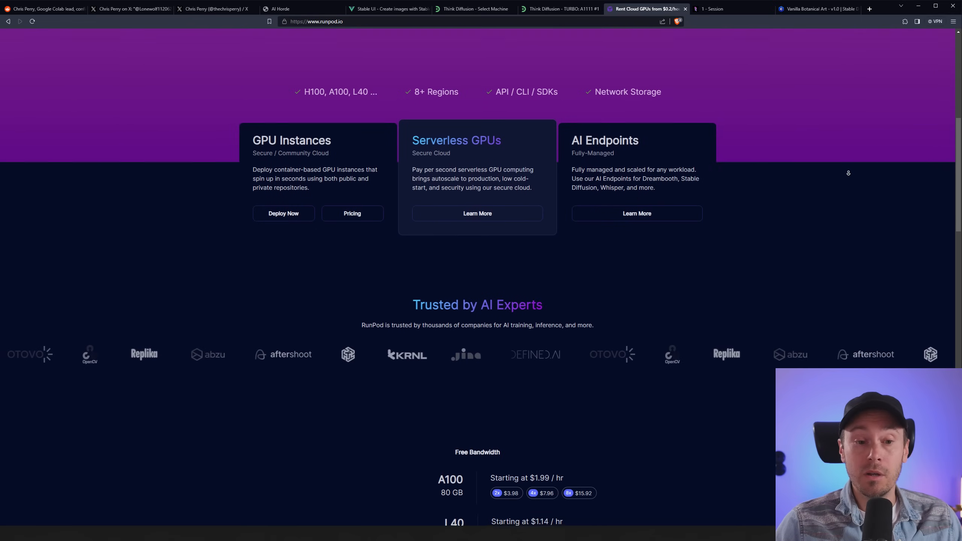
pyautogui.scroll(-3)
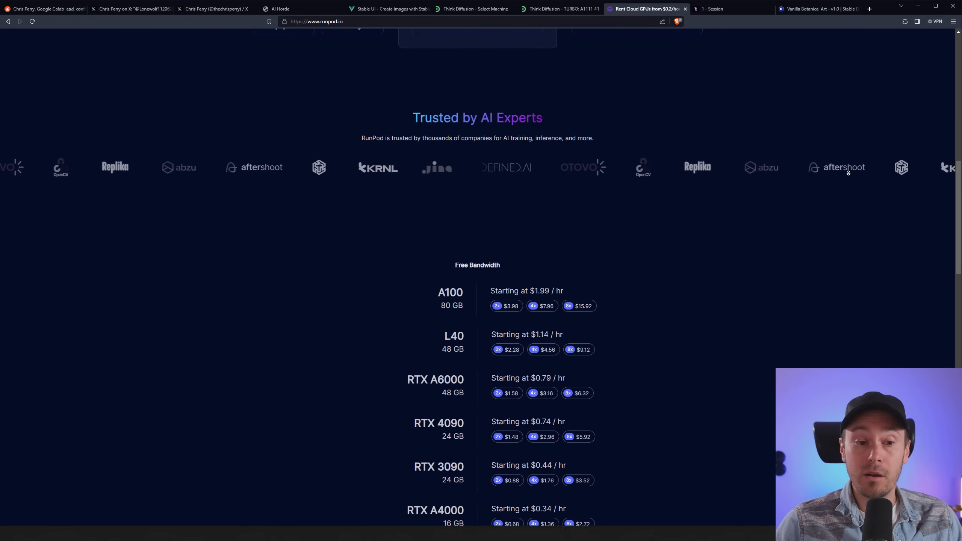
pyautogui.scroll(-3)
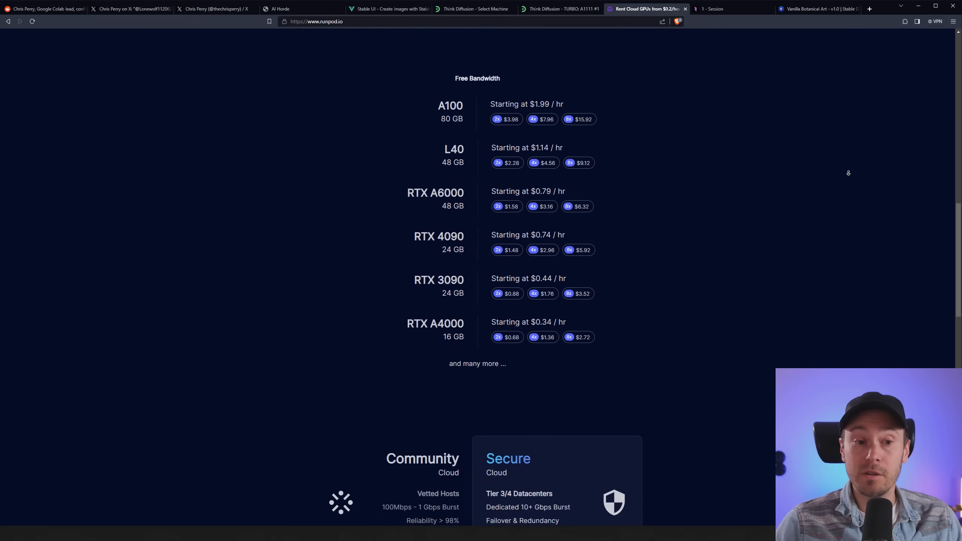
pyautogui.scroll(-3)
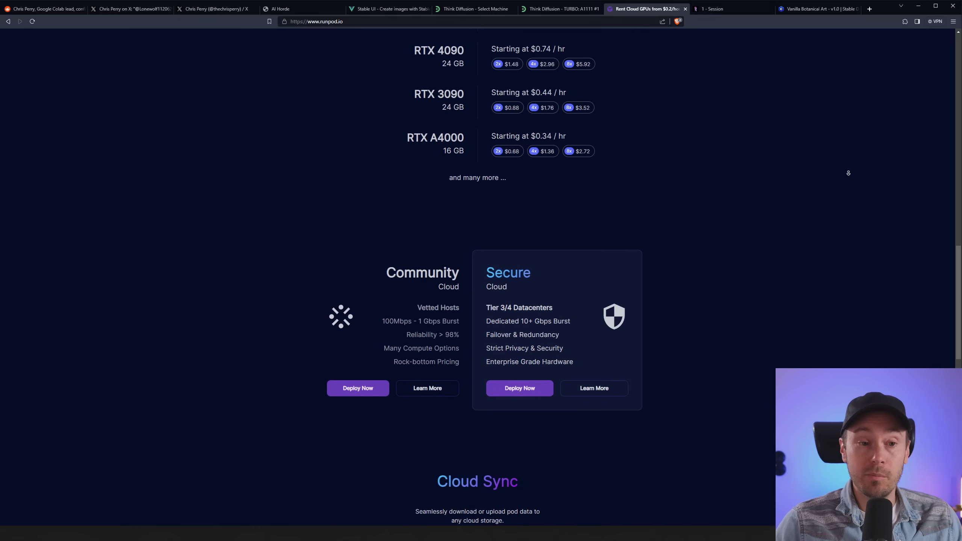
pyautogui.scroll(-3)
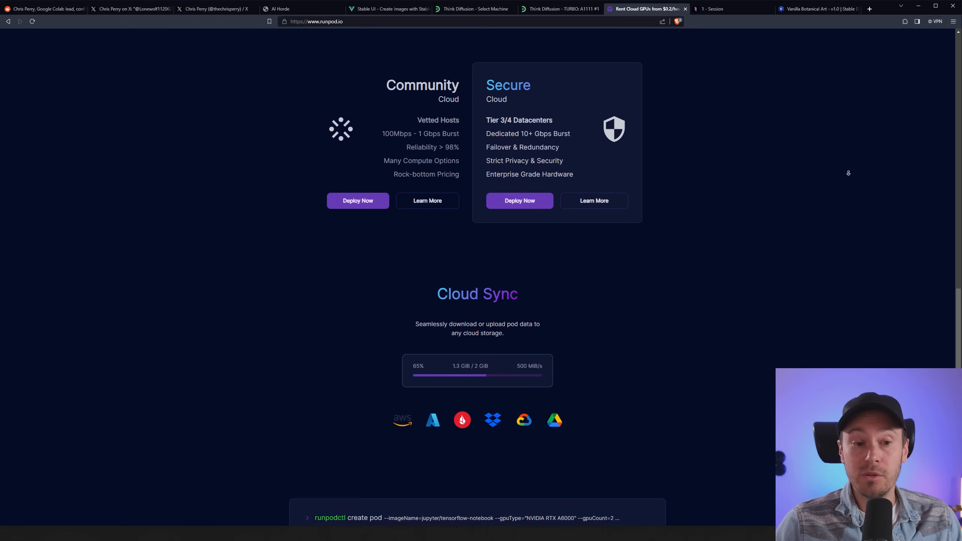
pyautogui.scroll(-3)
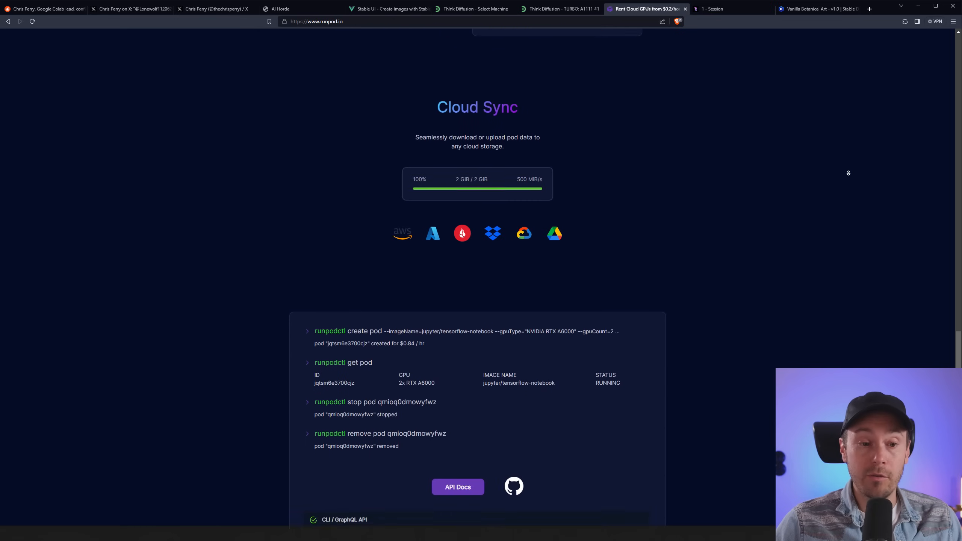
pyautogui.scroll(-3)
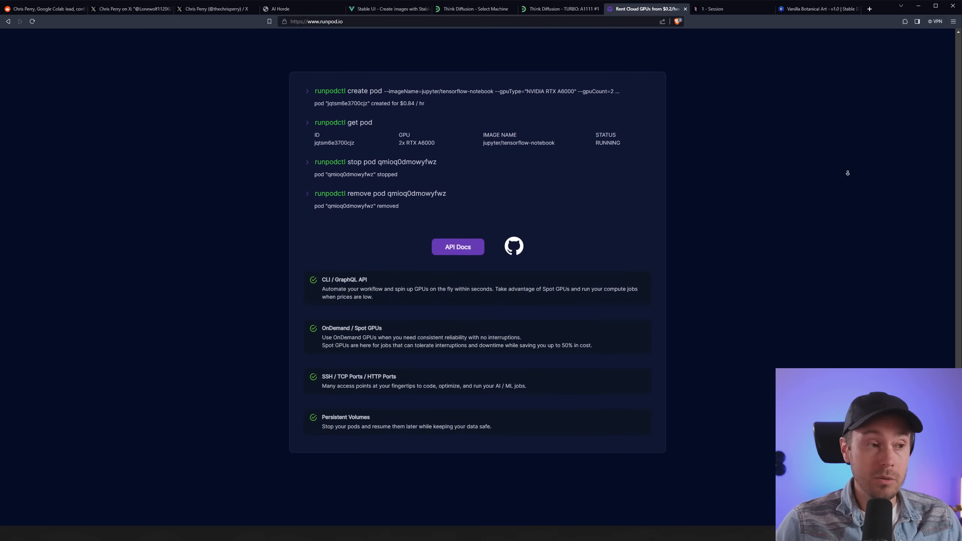
pyautogui.scroll(-3)
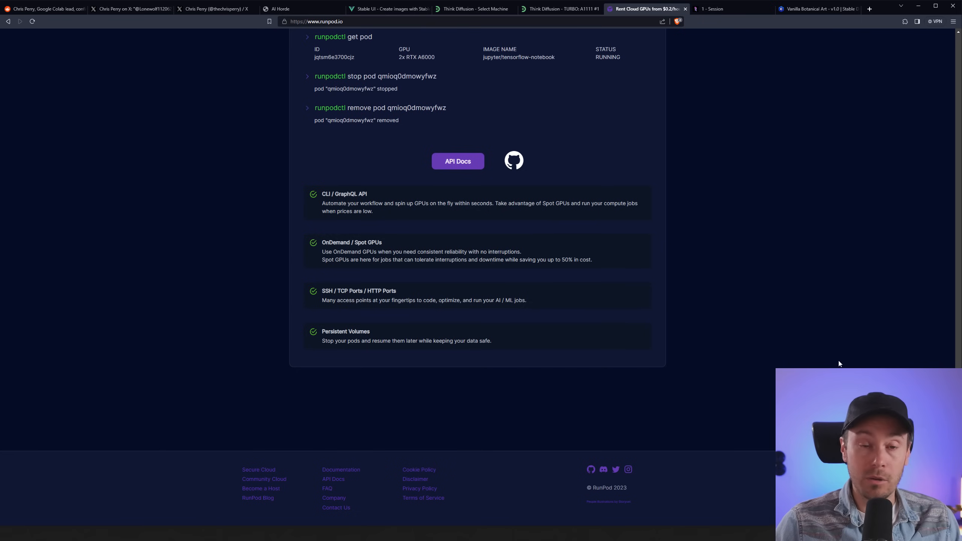
pyautogui.click(670, 9)
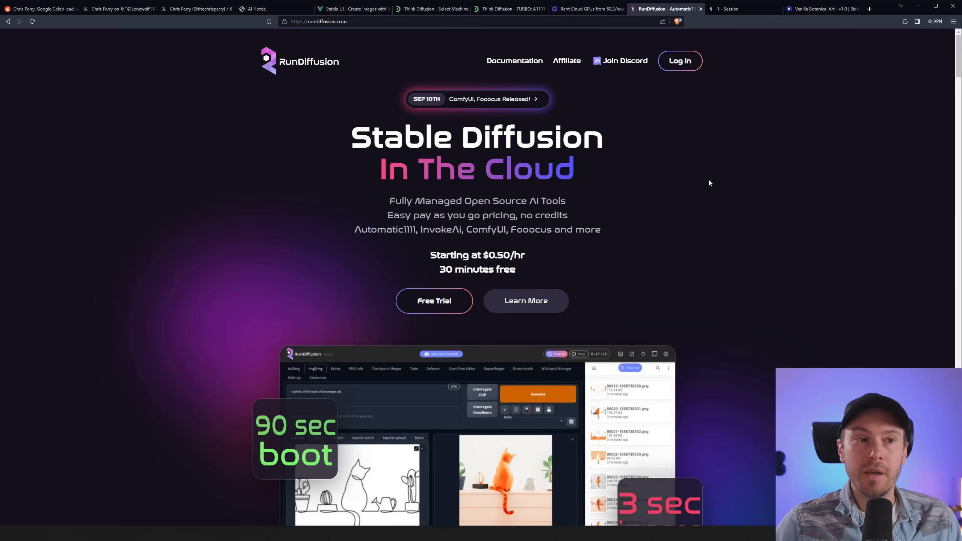
pyautogui.moveTo(723, 176)
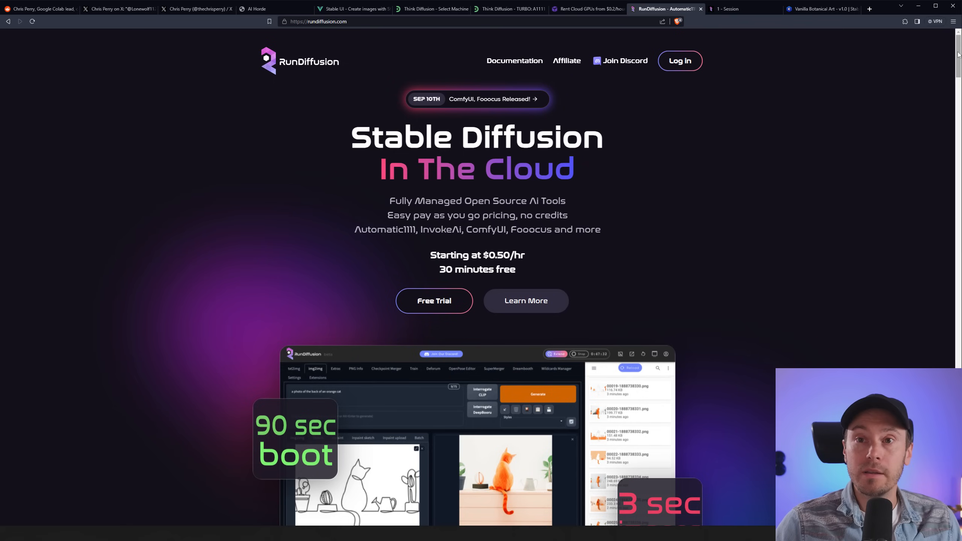
pyautogui.moveTo(733, 152)
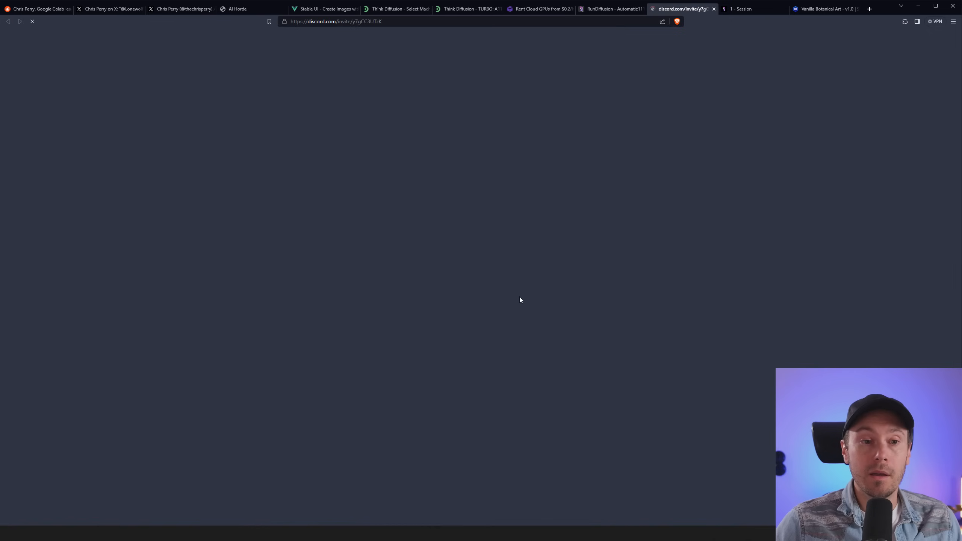
# Leave Discord, review RunDiffusion's pricing comparison table, and open the running session.
pyautogui.click(654, 9)
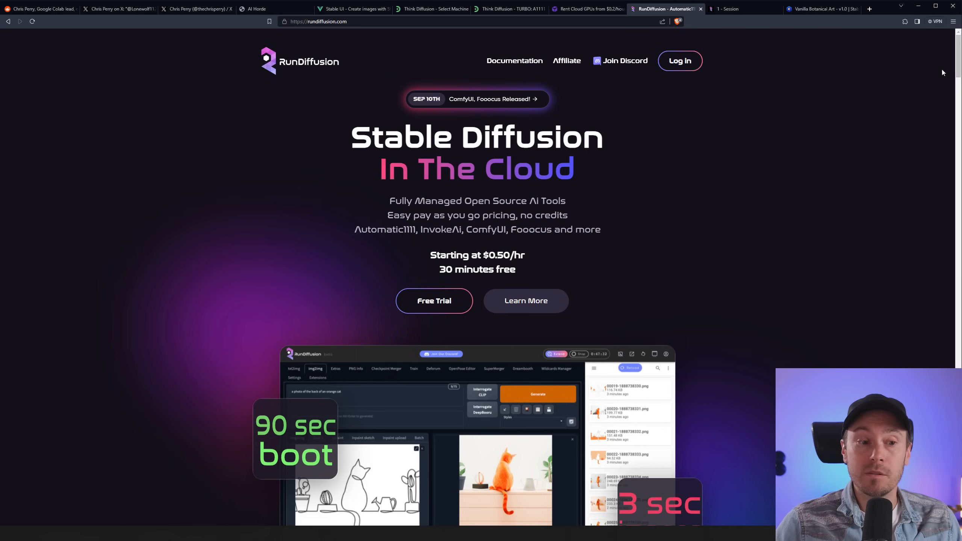
pyautogui.scroll(-3)
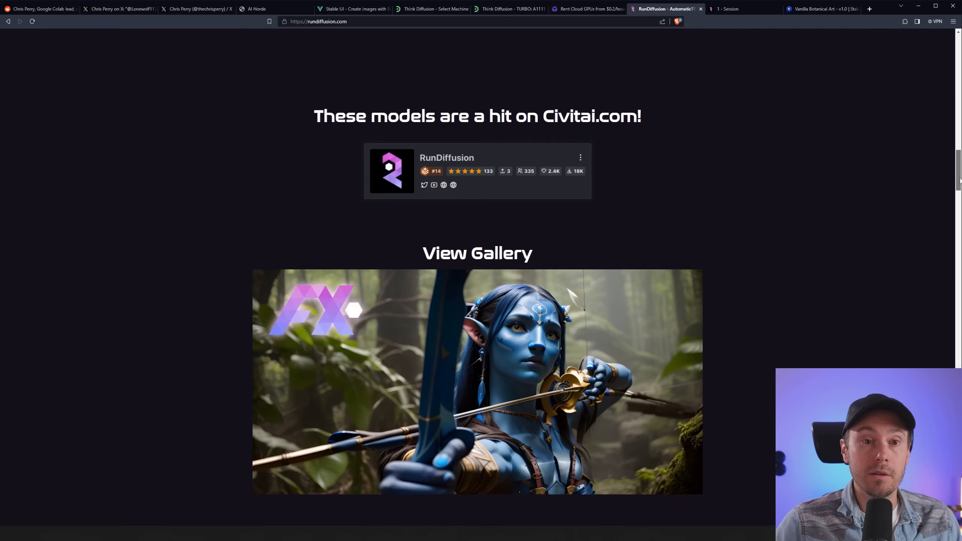
pyautogui.scroll(-3)
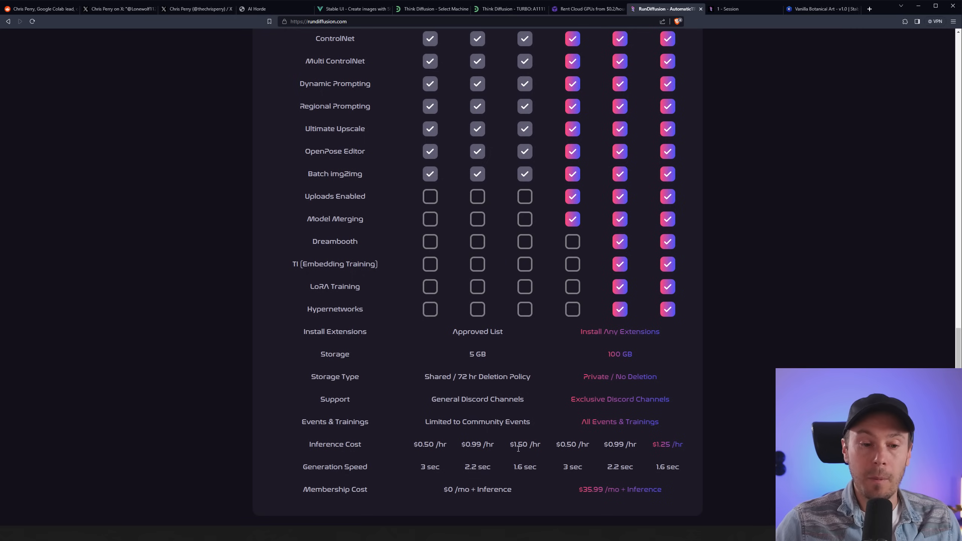
pyautogui.moveTo(673, 451)
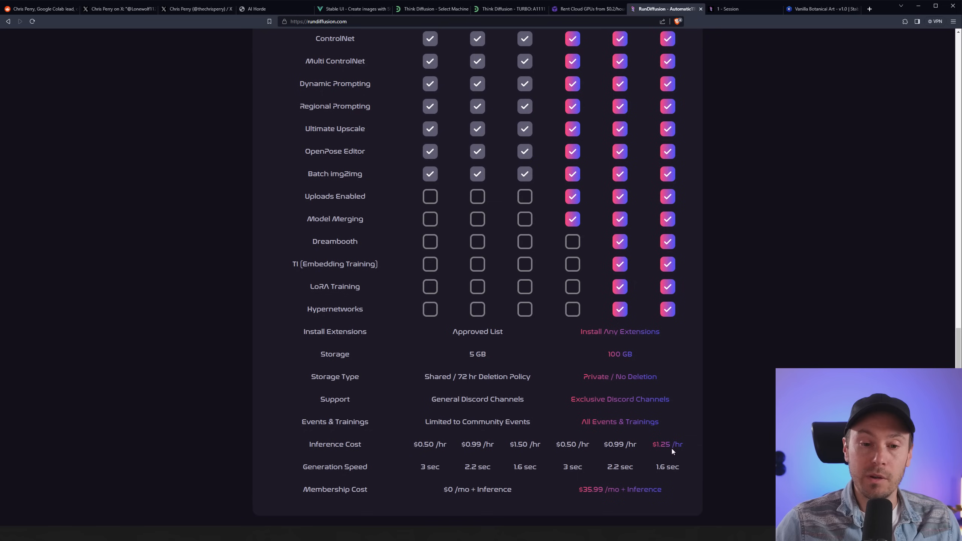
pyautogui.doubleClick(591, 489)
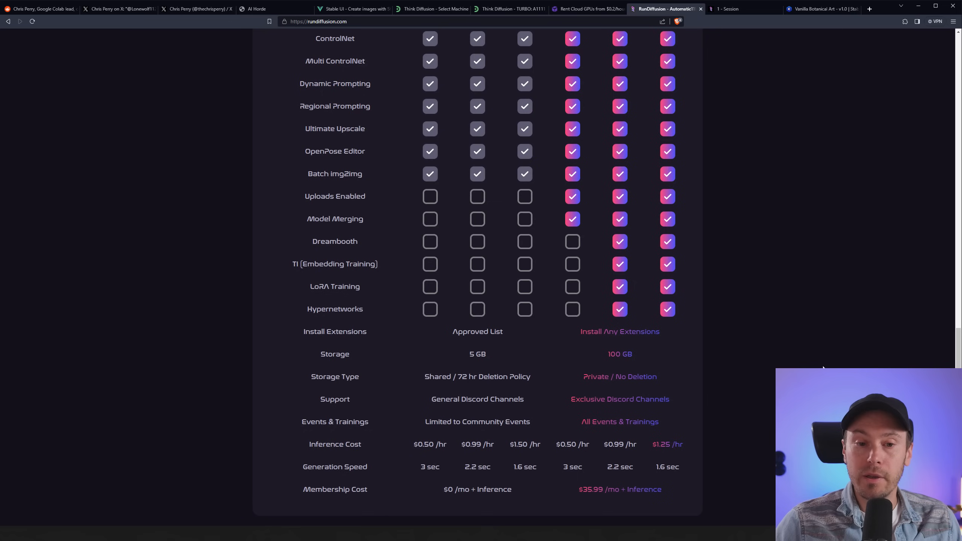
pyautogui.click(728, 9)
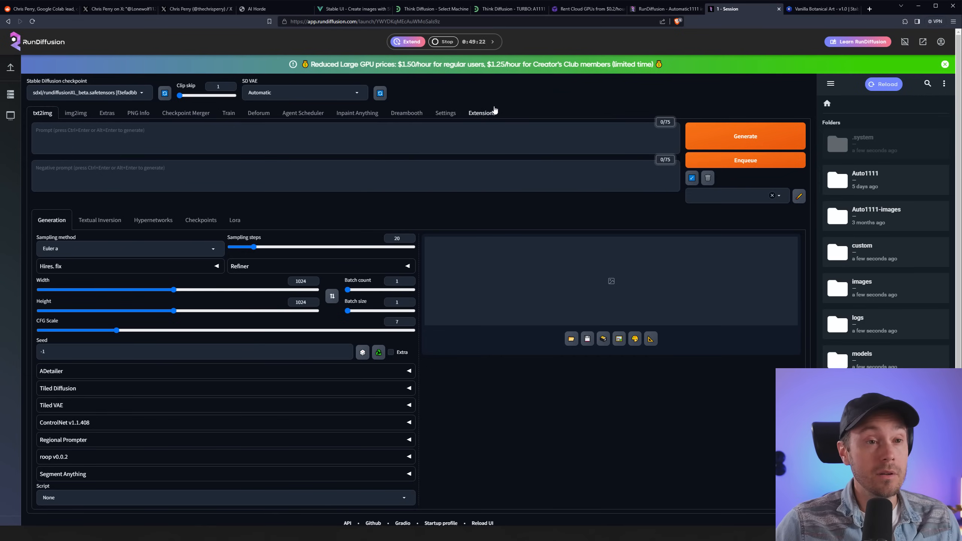
pyautogui.moveTo(535, 99)
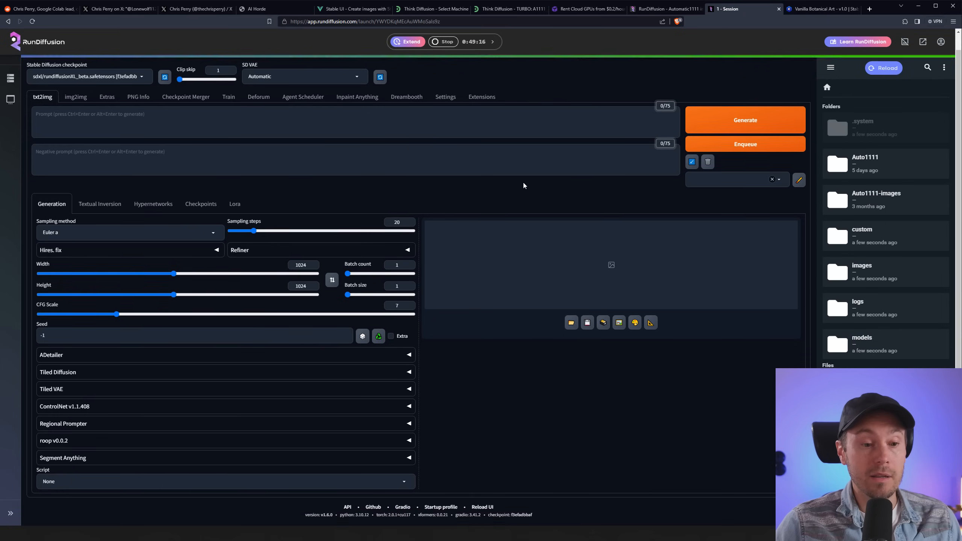
# Generate four Acrylic Painting style 'cyberpunk city scene' images with DPM++ 2M Karras.
pyautogui.click(745, 120)
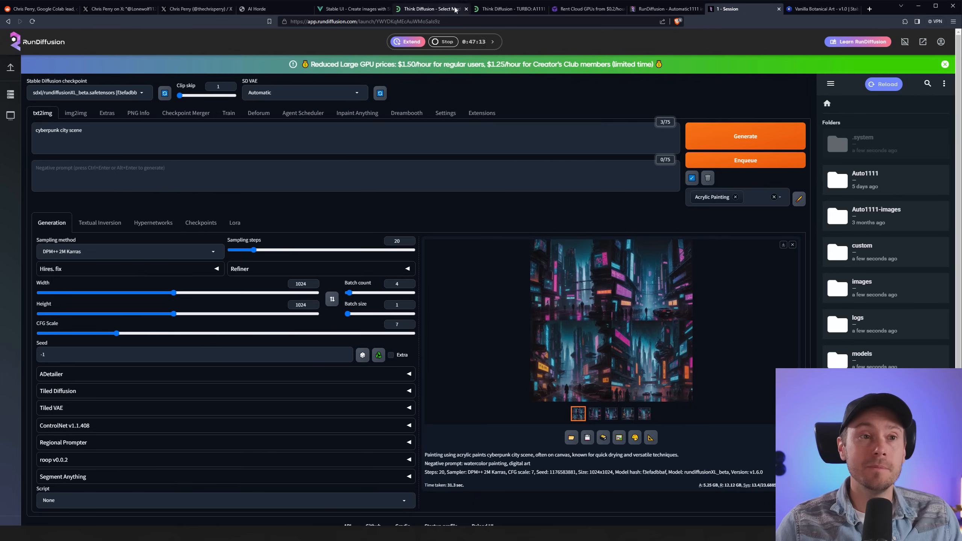
# Switch back to the Stable UI browser tab showing the earlier banana image.
pyautogui.click(352, 8)
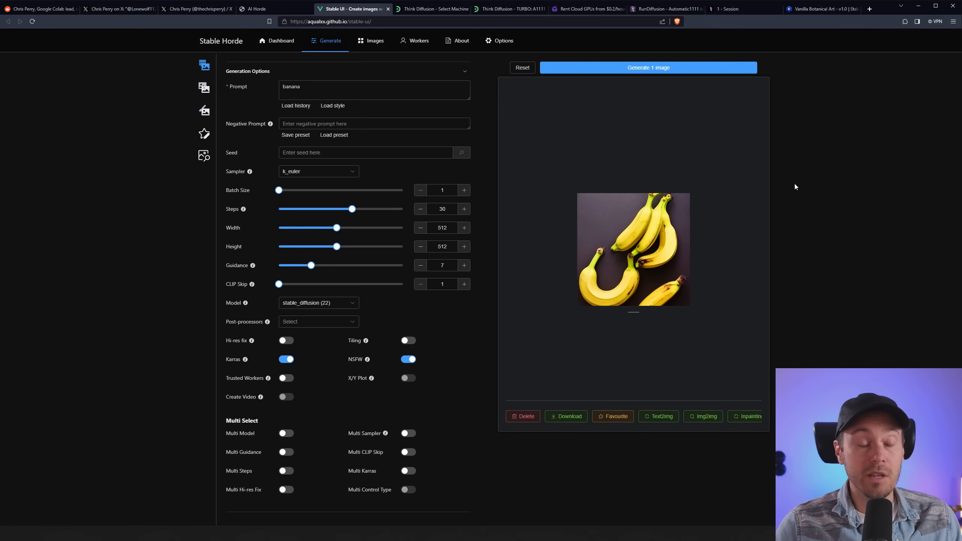
pyautogui.moveTo(815, 185)
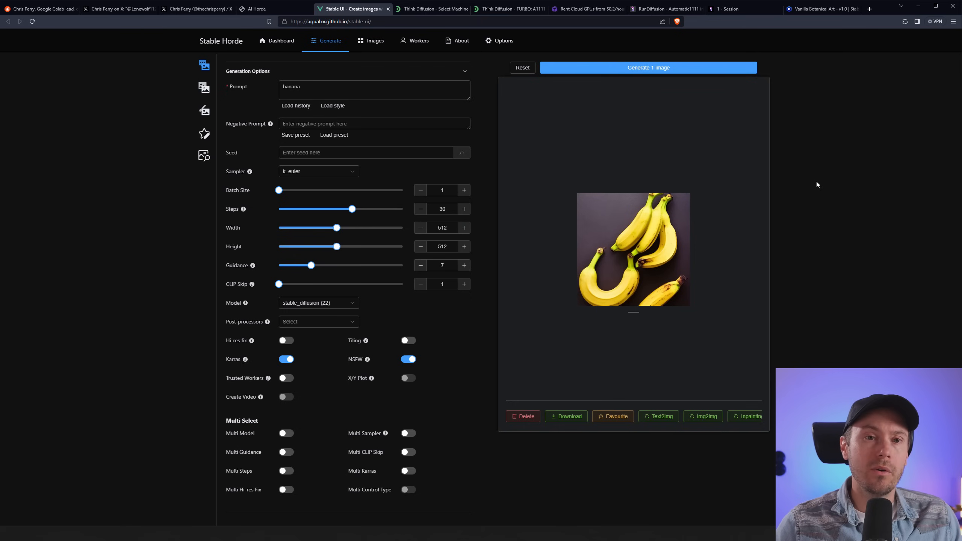
pyautogui.moveTo(808, 192)
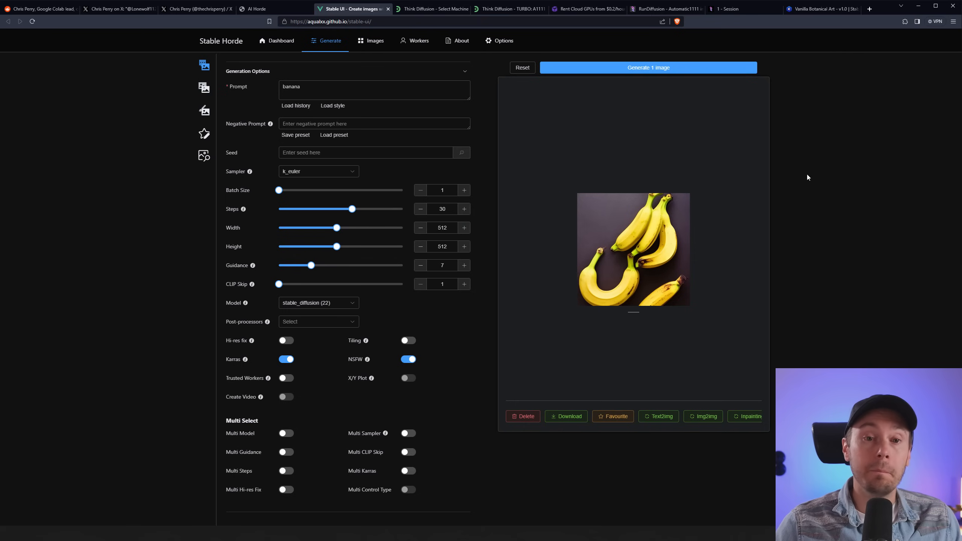
pyautogui.moveTo(805, 176)
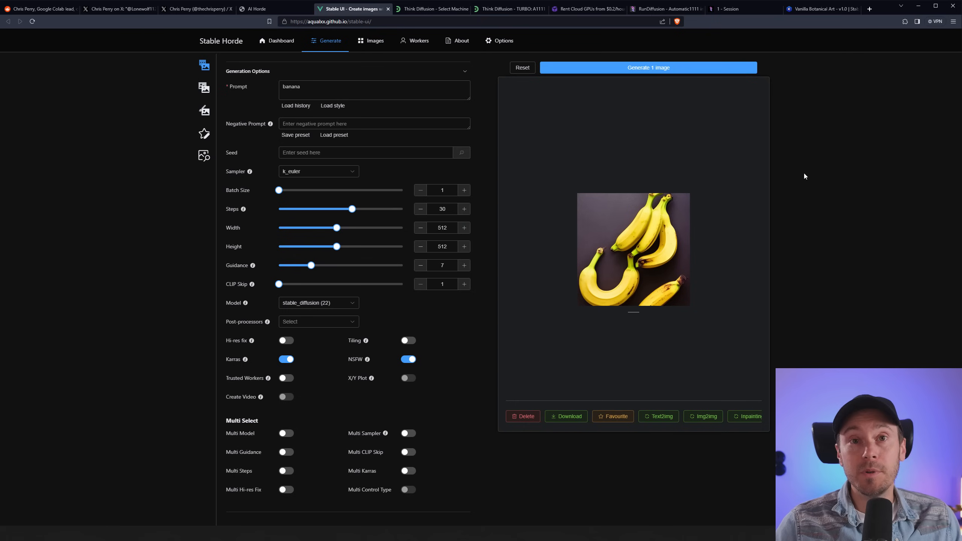